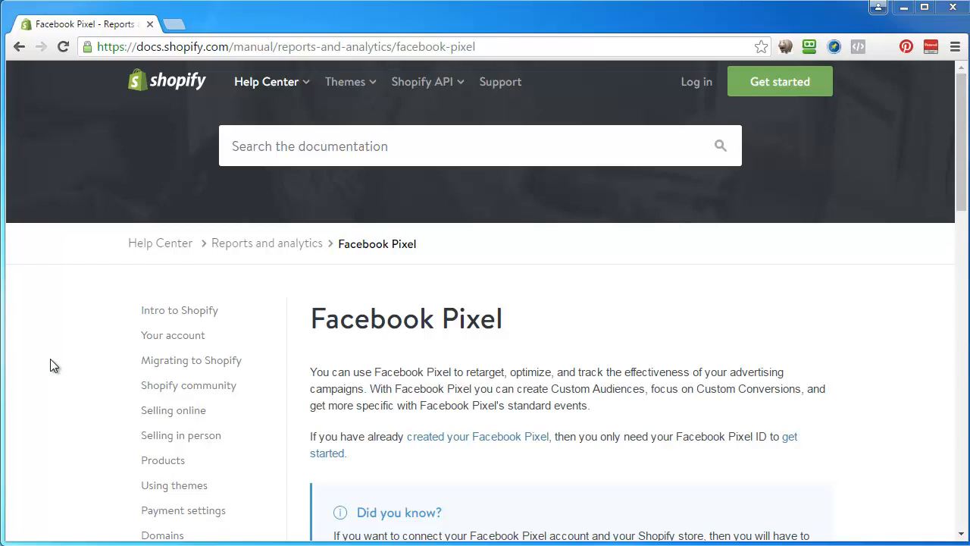
pyautogui.moveTo(629, 326)
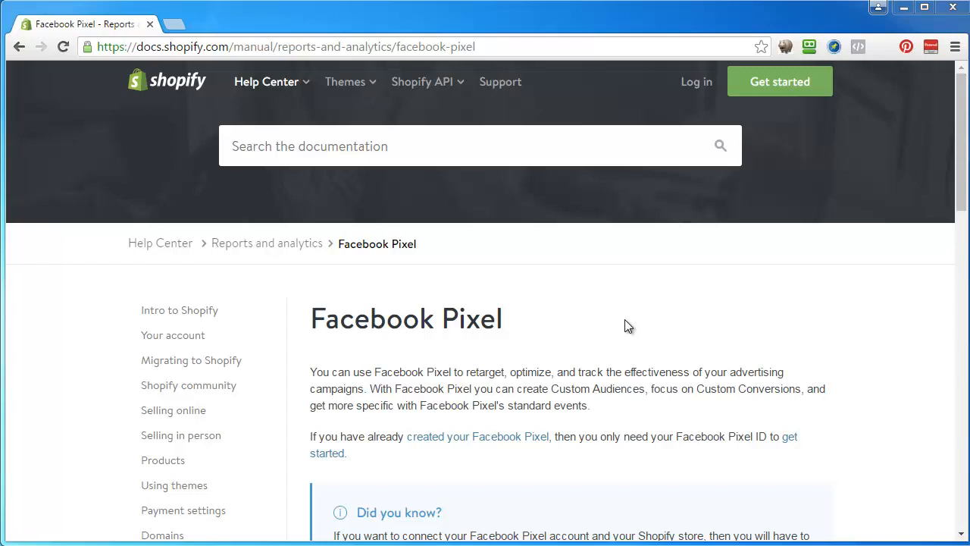
pyautogui.moveTo(670, 331)
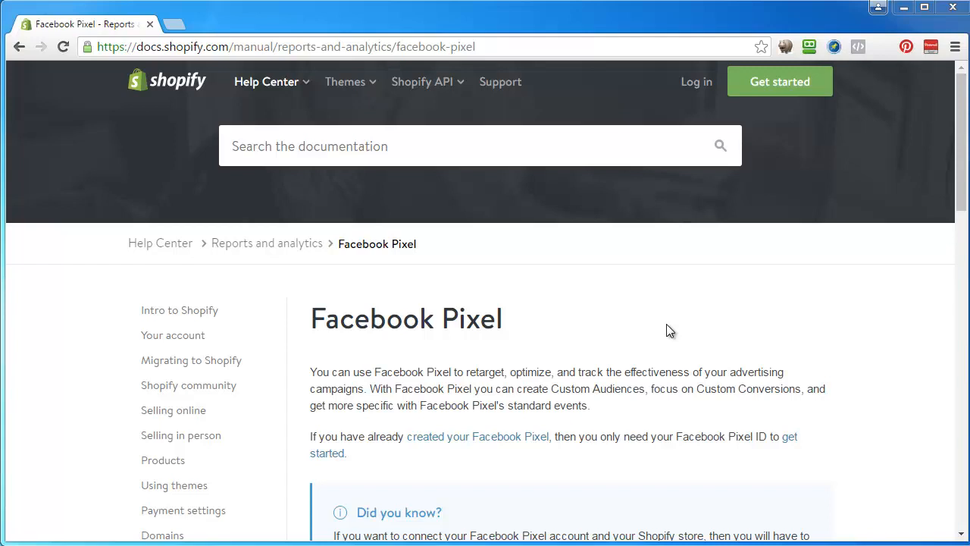
pyautogui.moveTo(709, 313)
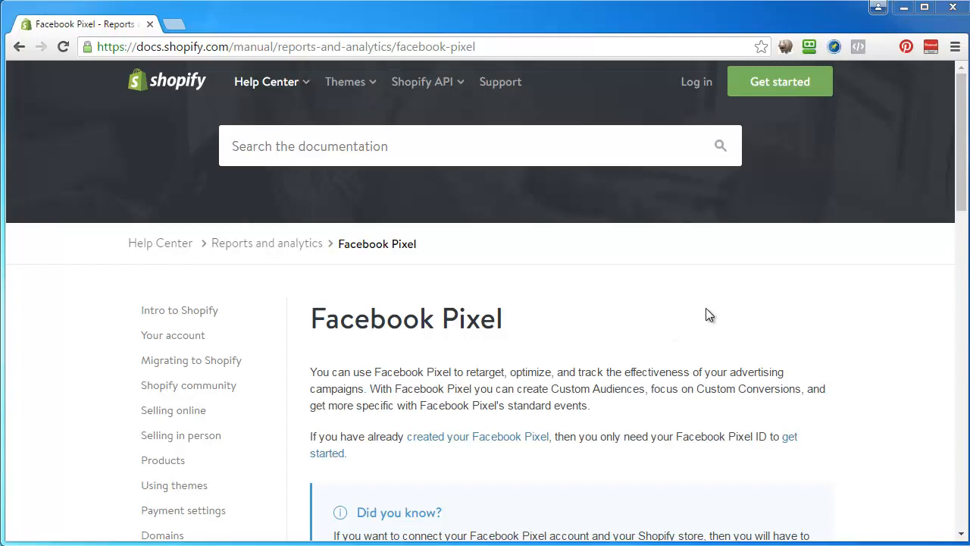
# Step: Switch from the Facebook Pixel overview to its Getting started article and read the introduction
pyautogui.scroll(-3)
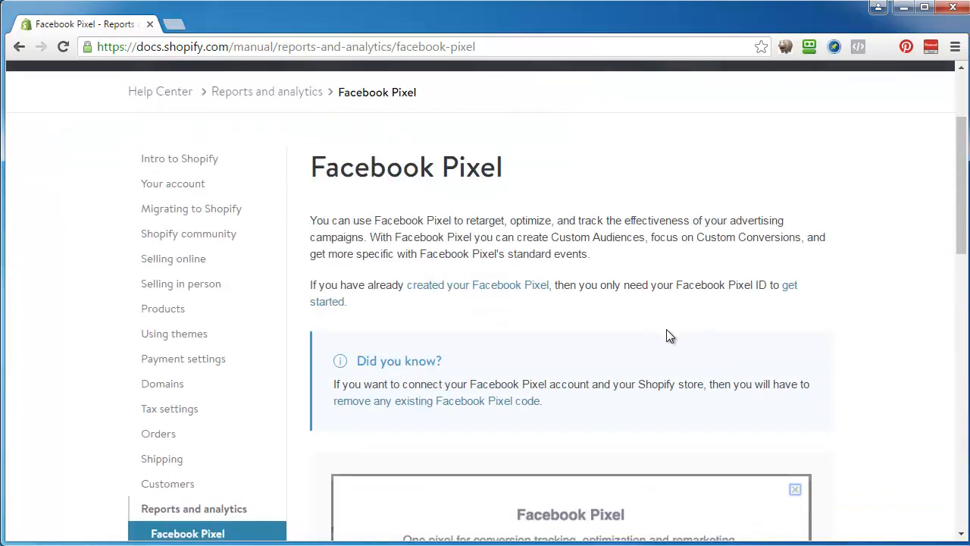
pyautogui.moveTo(388, 215)
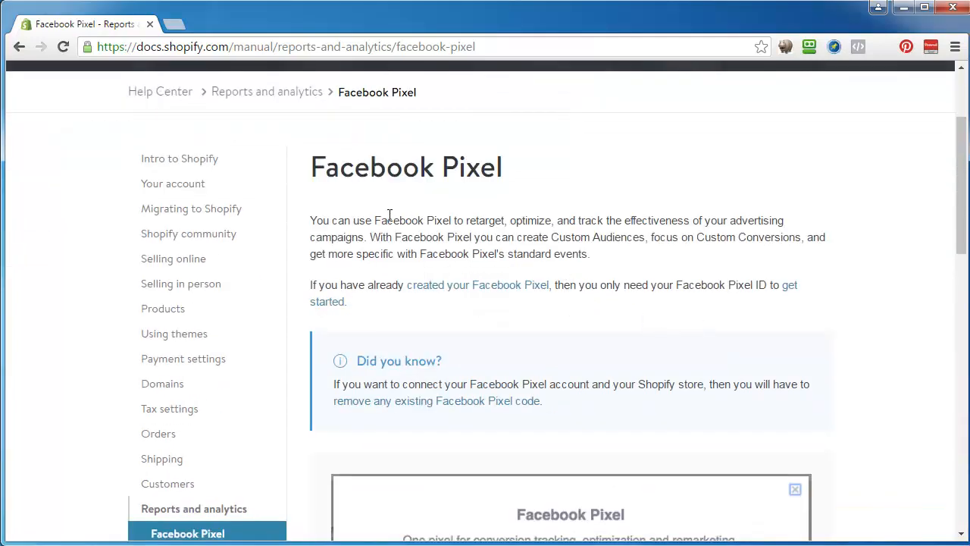
pyautogui.moveTo(597, 215)
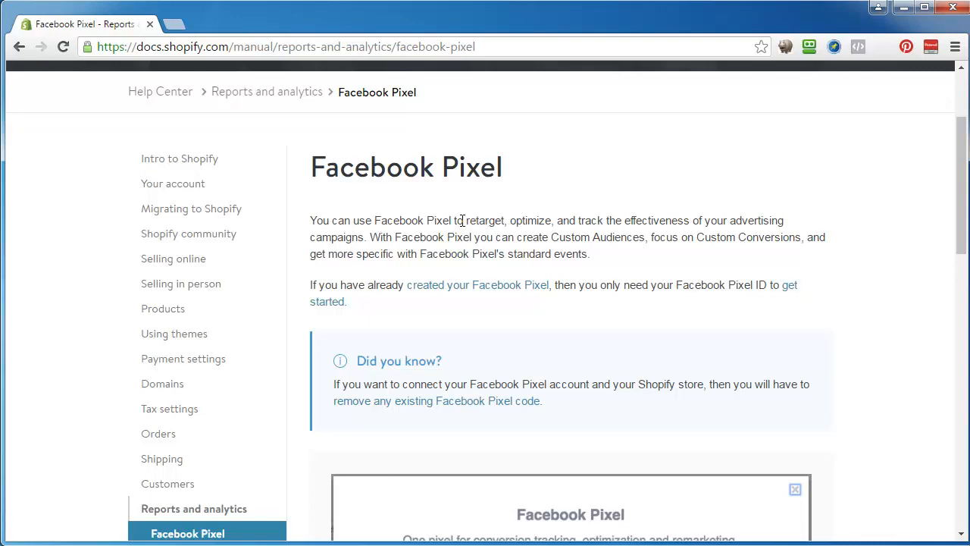
pyautogui.moveTo(651, 321)
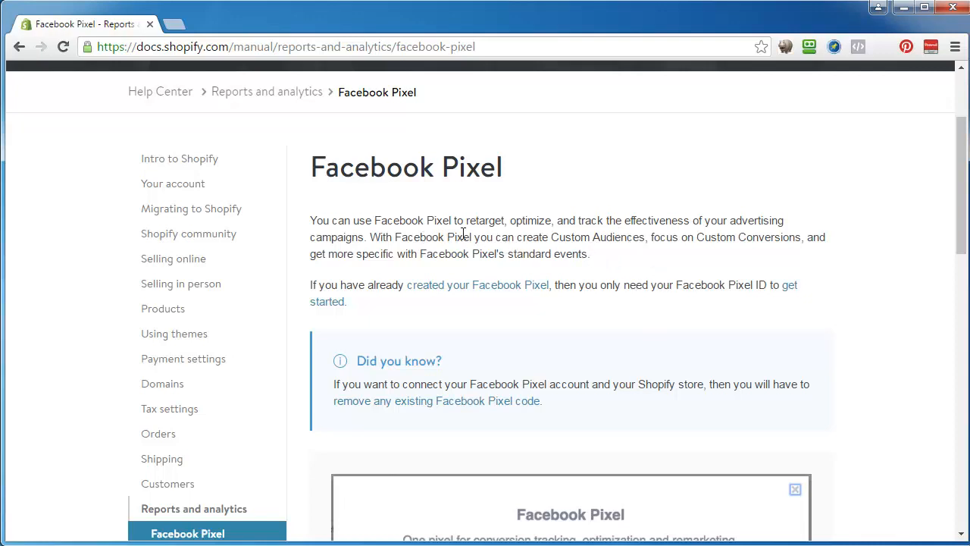
pyautogui.moveTo(773, 235)
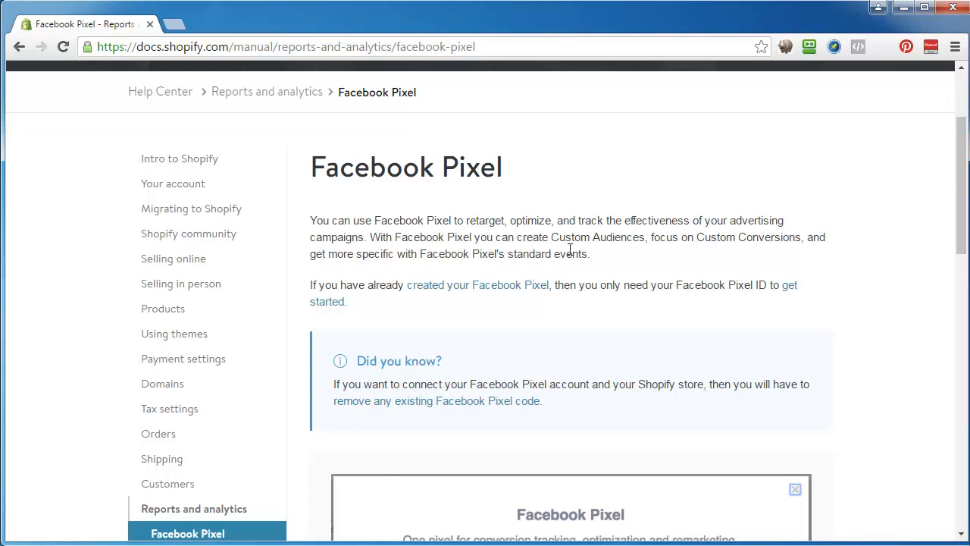
pyautogui.moveTo(629, 266)
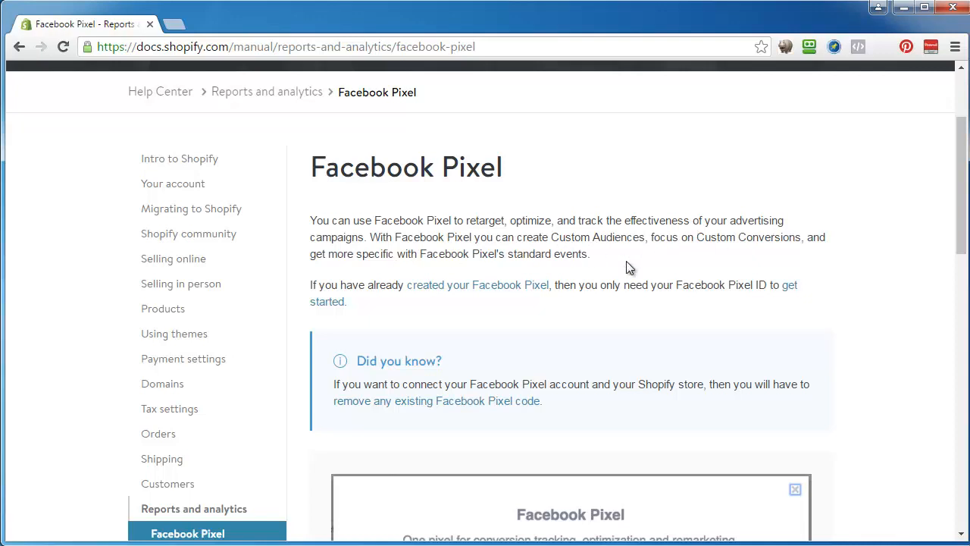
pyautogui.scroll(-3)
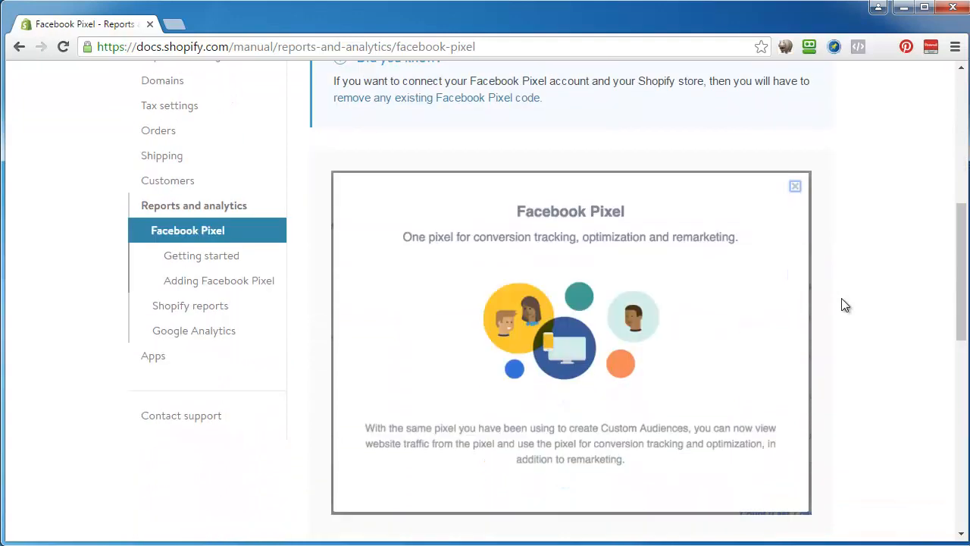
pyautogui.scroll(-3)
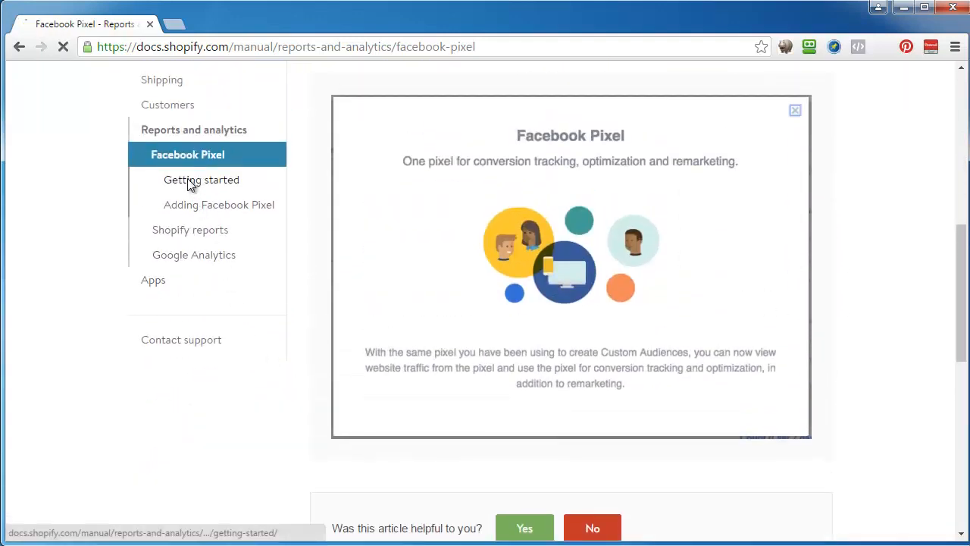
pyautogui.click(202, 179)
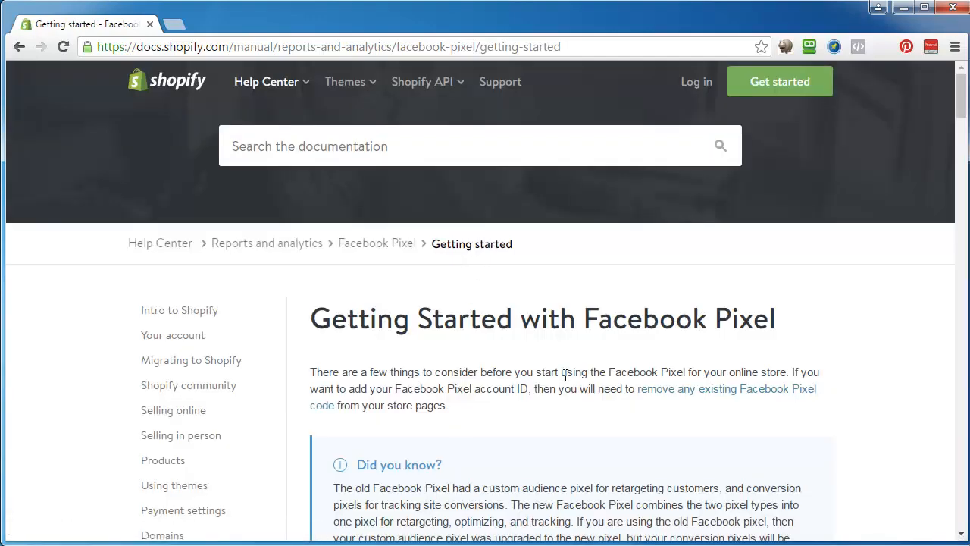
pyautogui.scroll(-3)
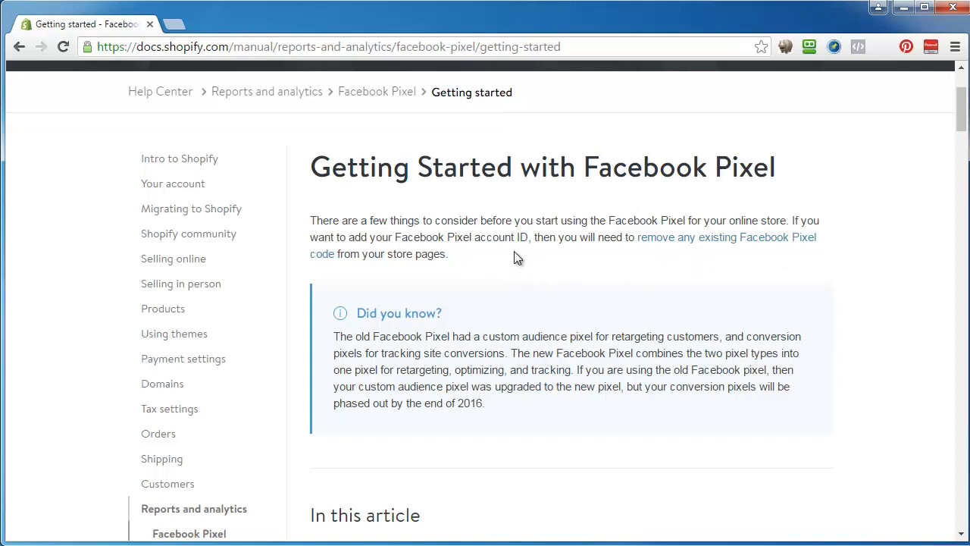
pyautogui.moveTo(635, 264)
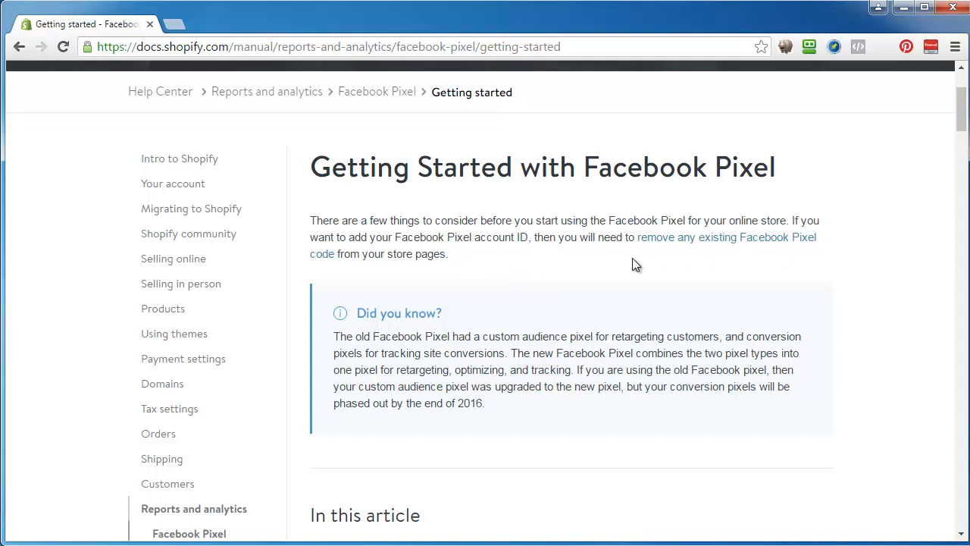
pyautogui.moveTo(557, 264)
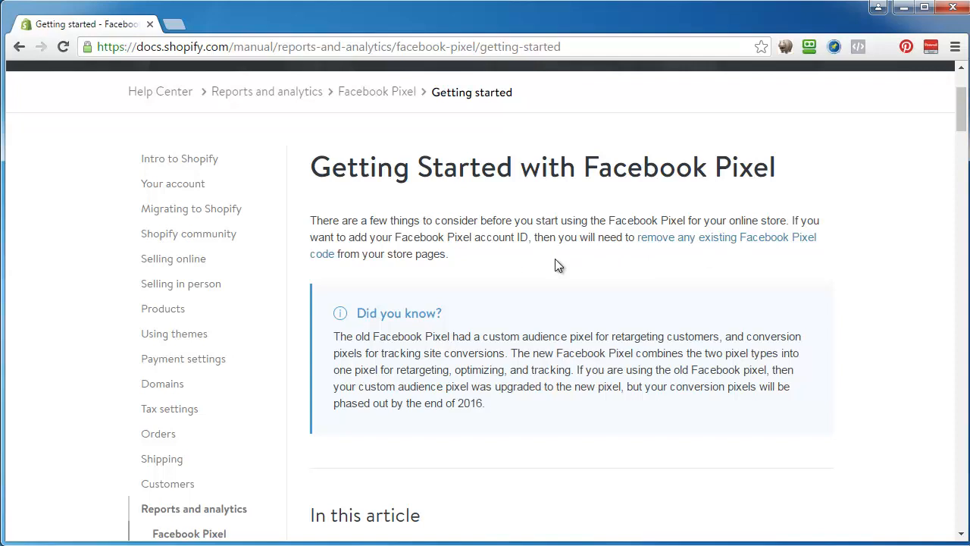
pyautogui.moveTo(567, 294)
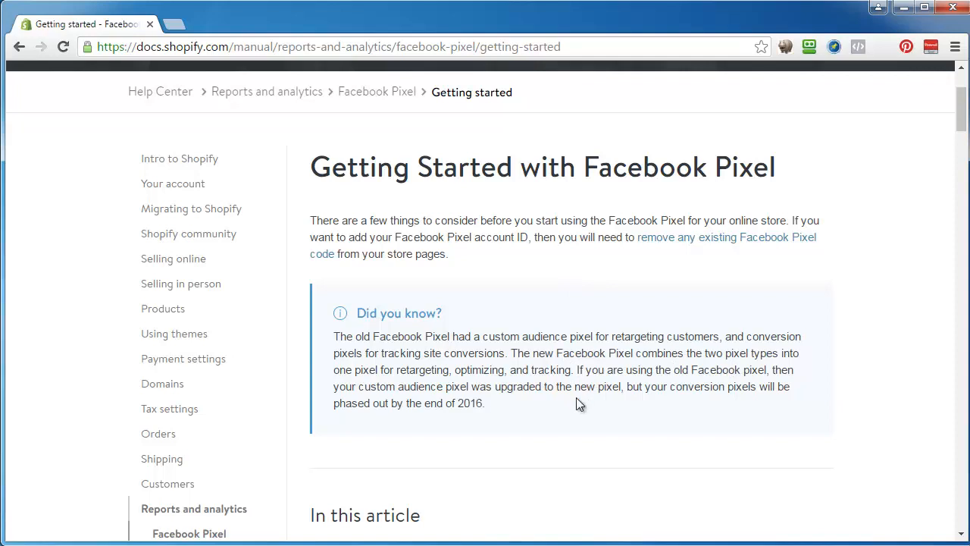
# Step: Read down through the pixel code diagram and both pixel-code removal procedures to Create your pixel
pyautogui.scroll(-3)
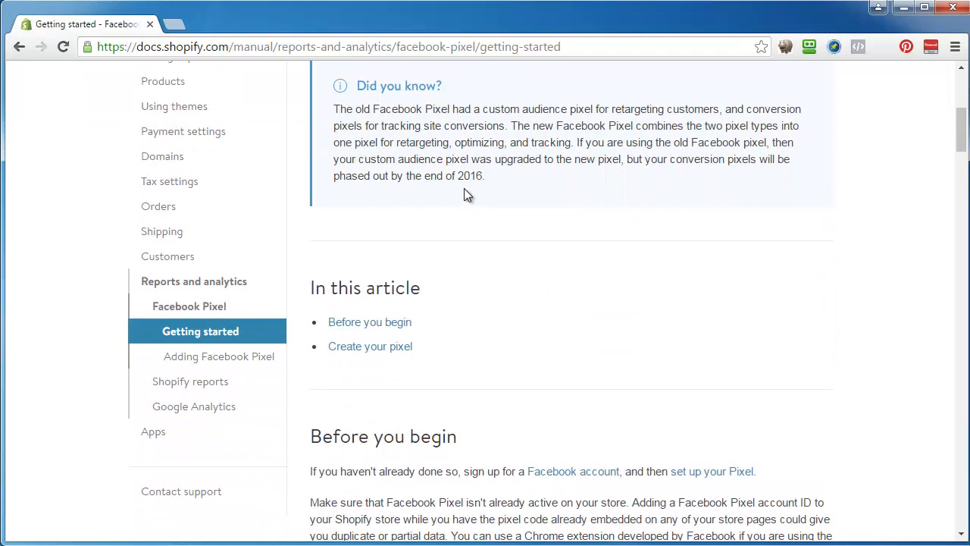
pyautogui.scroll(-3)
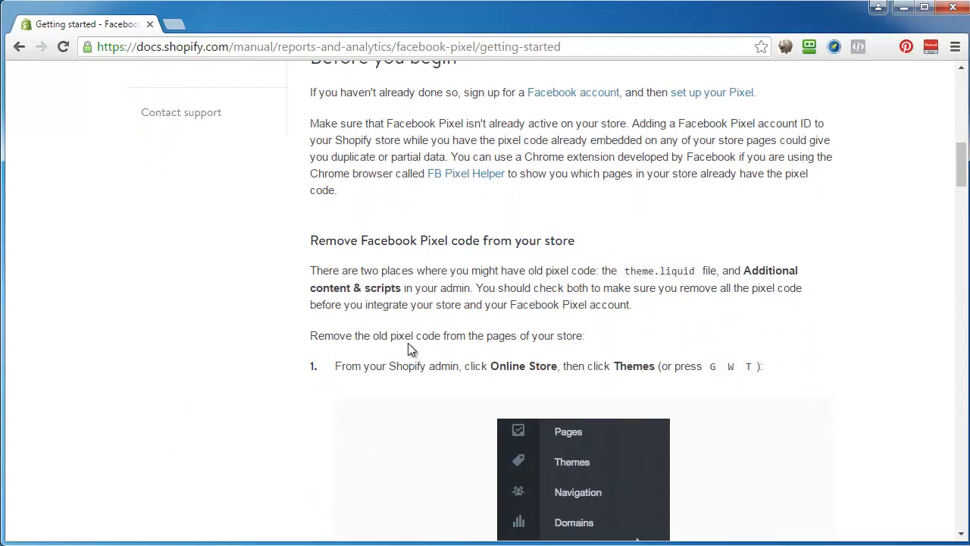
pyautogui.scroll(-3)
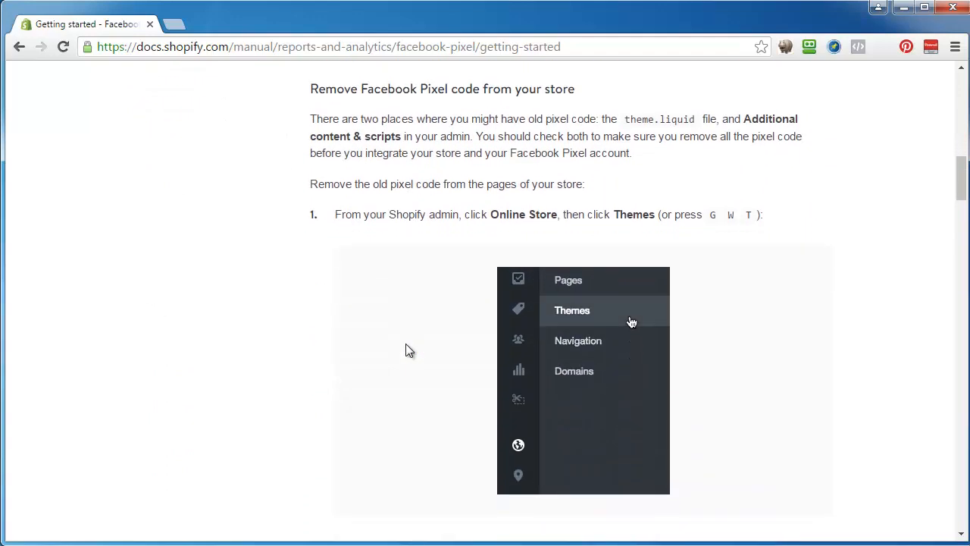
pyautogui.scroll(-3)
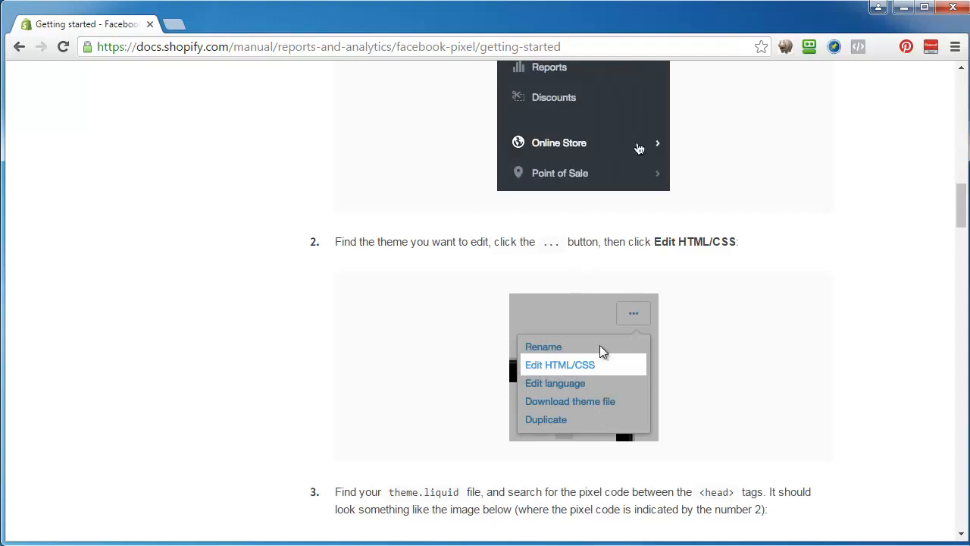
pyautogui.scroll(-3)
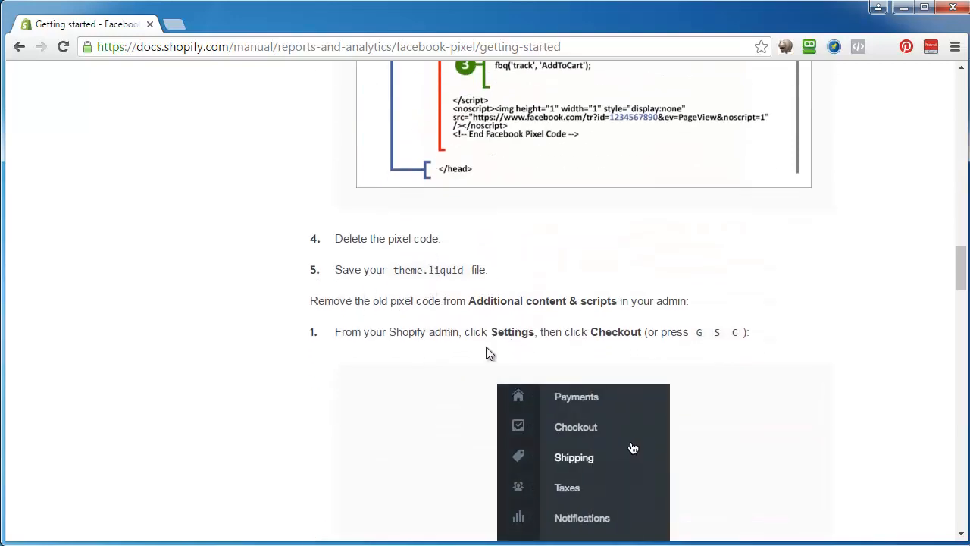
pyautogui.scroll(-3)
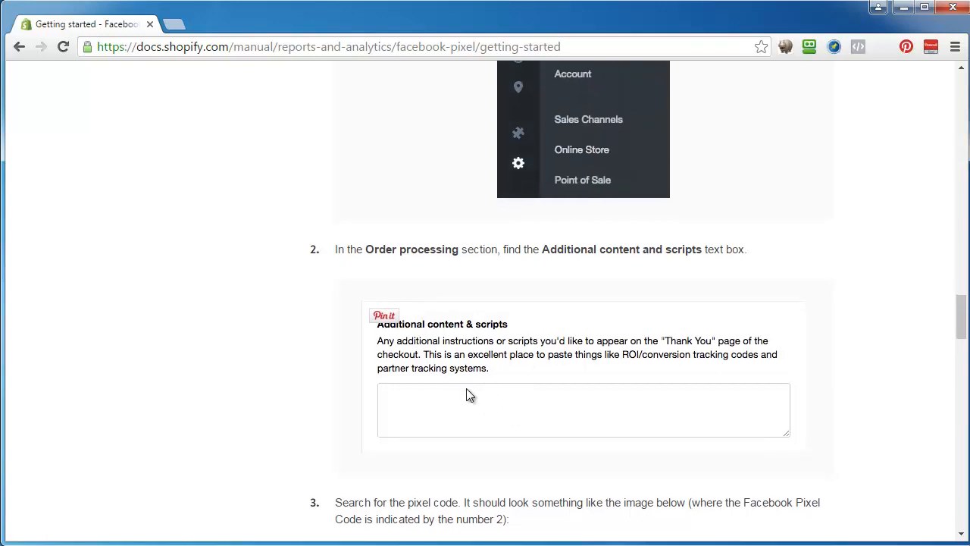
pyautogui.scroll(-3)
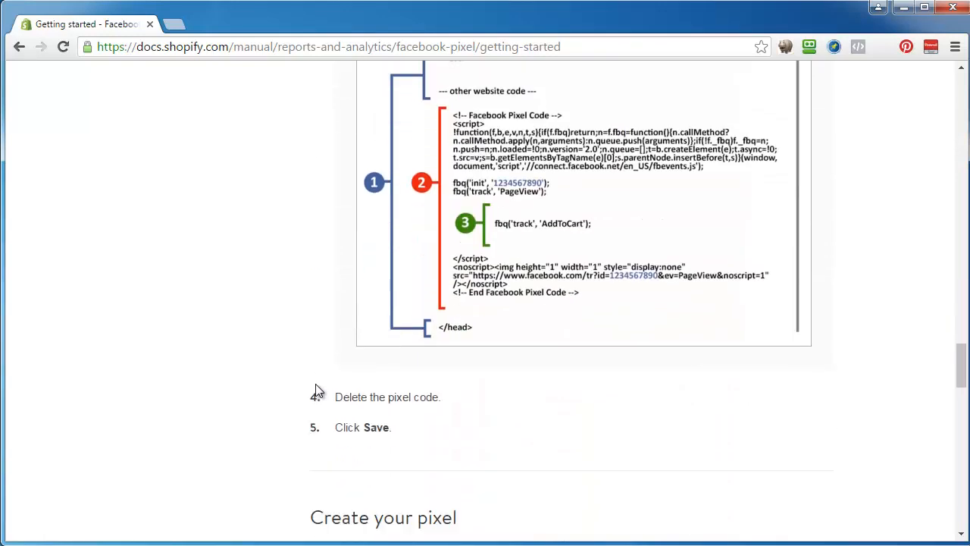
# Step: Read the Create your pixel steps to the end of the Getting started article
pyautogui.scroll(-3)
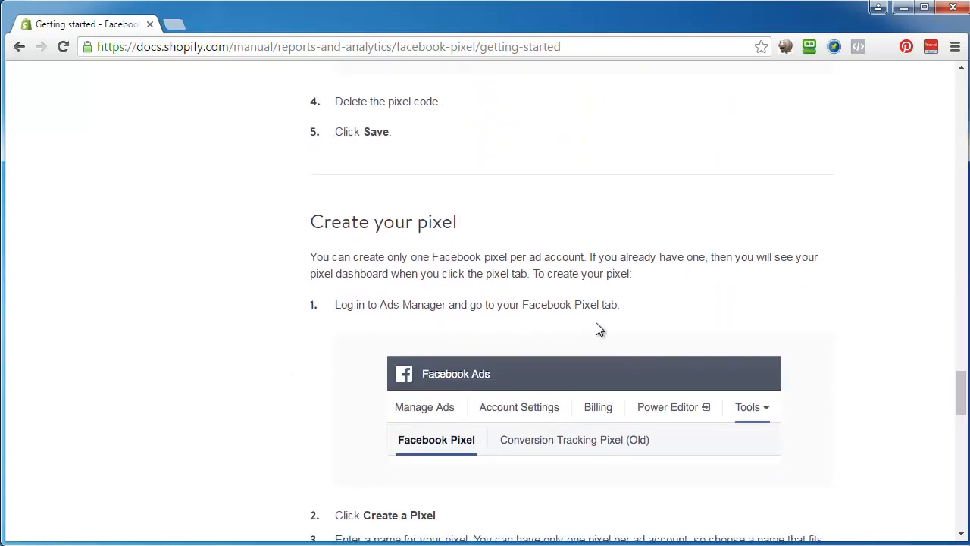
pyautogui.scroll(-3)
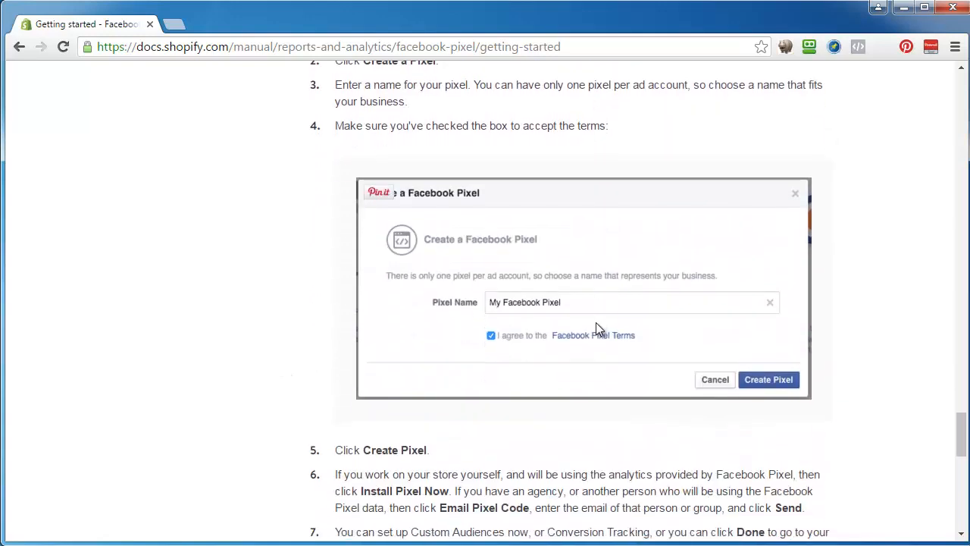
pyautogui.scroll(-3)
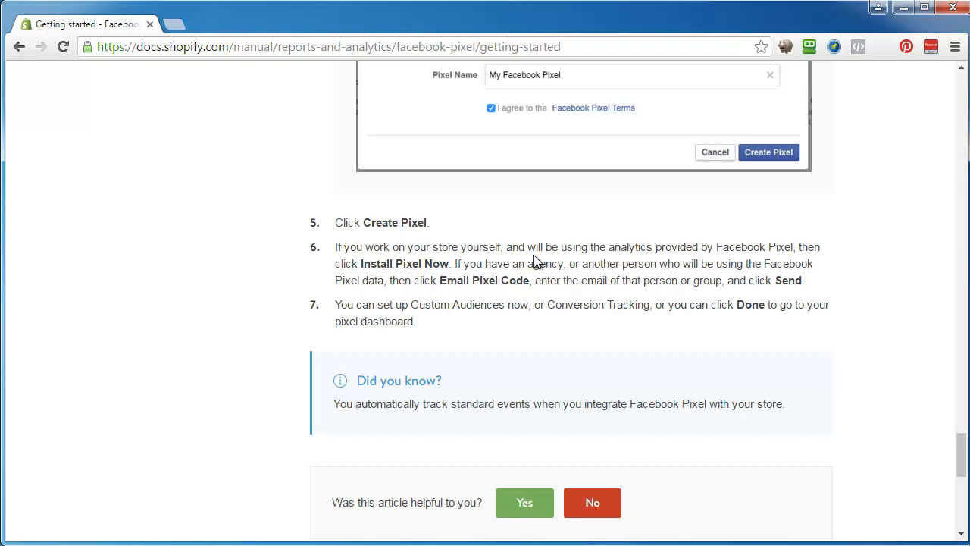
pyautogui.moveTo(609, 279)
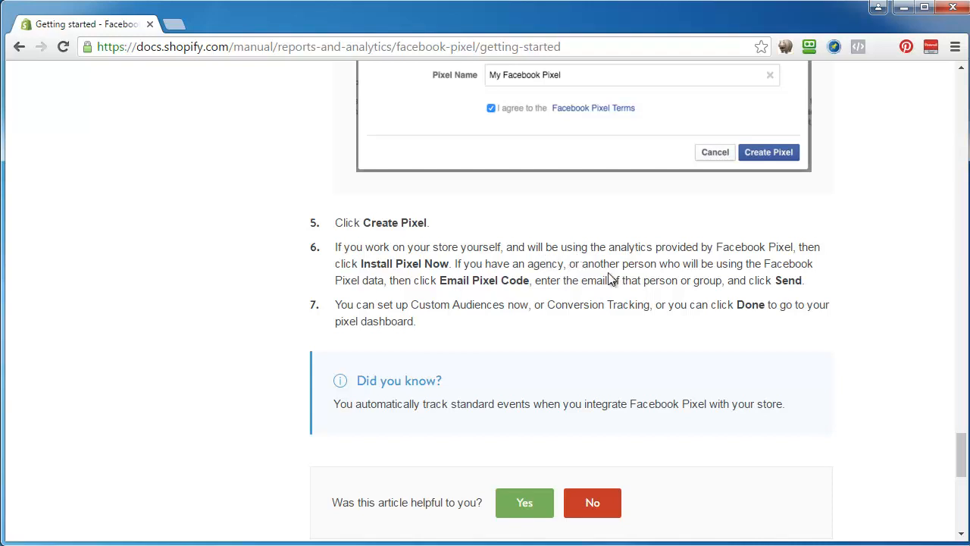
pyautogui.scroll(-3)
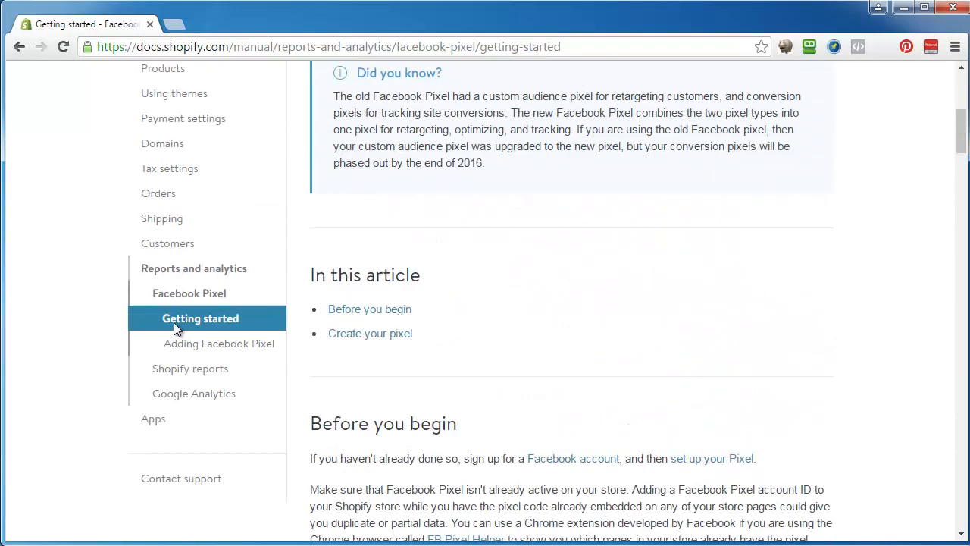
# Step: Switch to the Adding Facebook Pixel article and read its setup steps
pyautogui.click(219, 342)
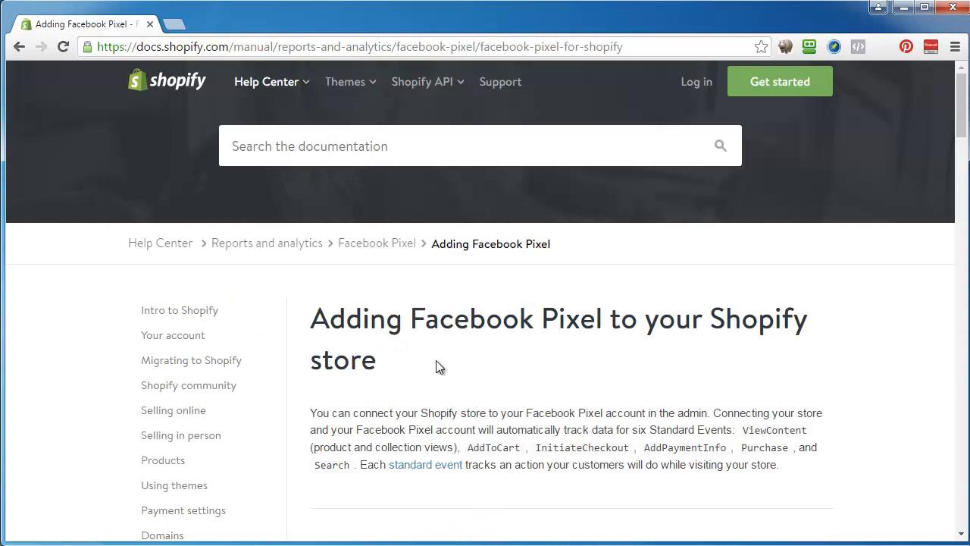
pyautogui.scroll(-3)
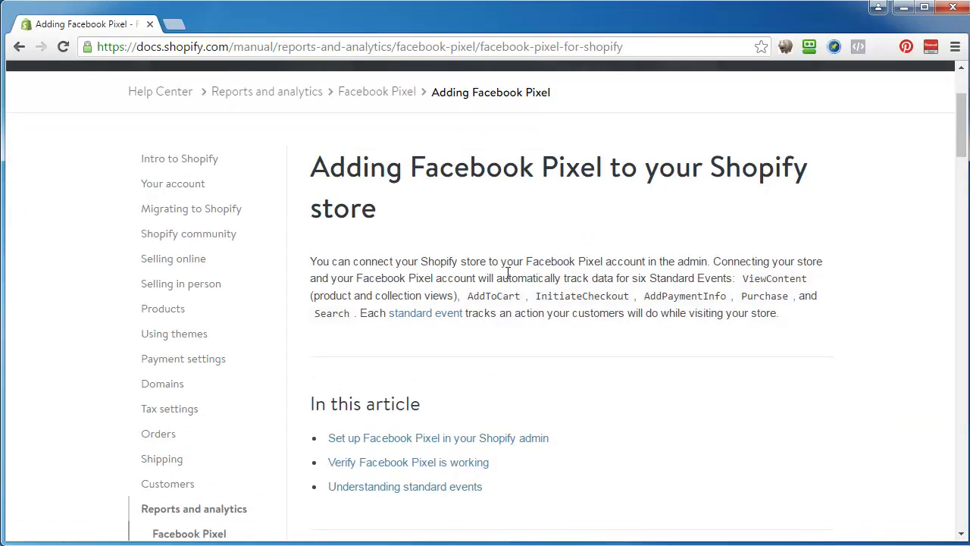
pyautogui.moveTo(625, 291)
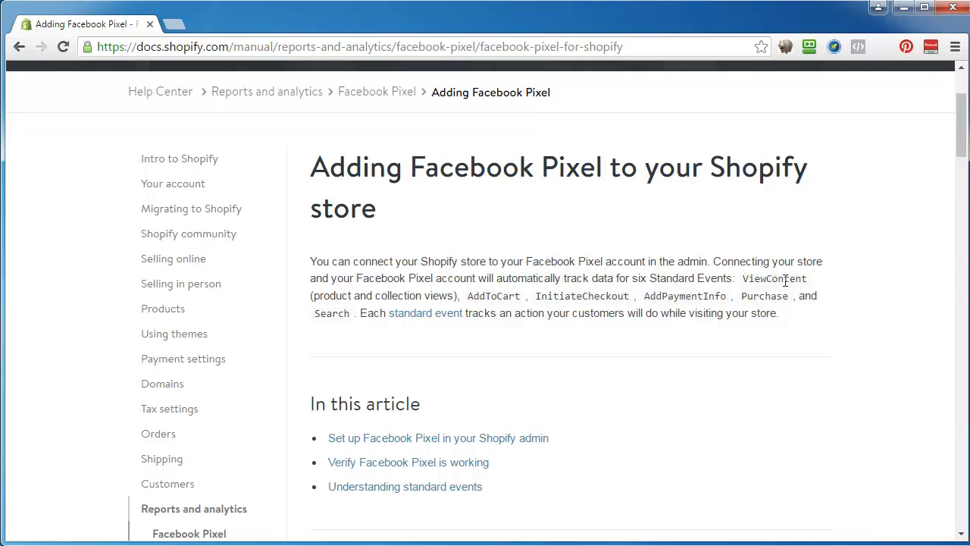
pyautogui.moveTo(583, 299)
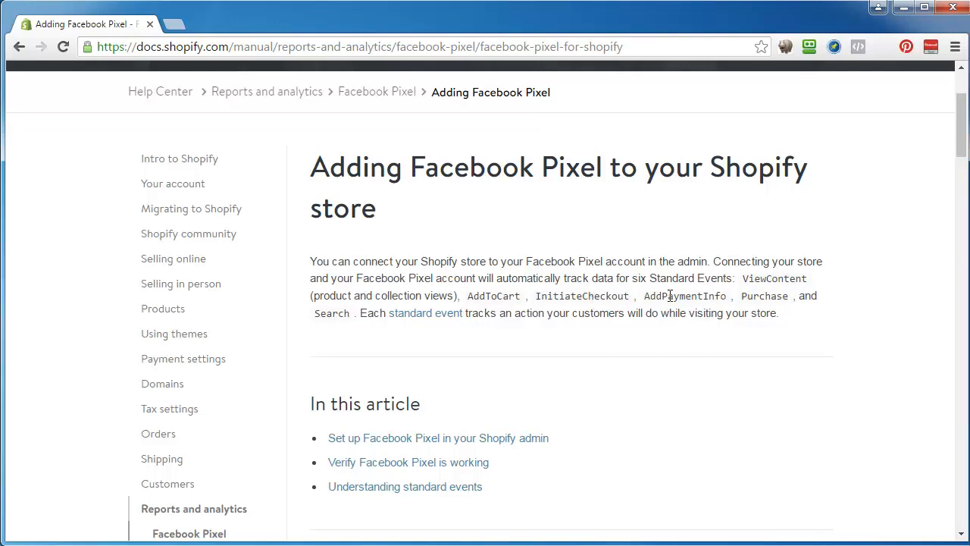
pyautogui.moveTo(432, 330)
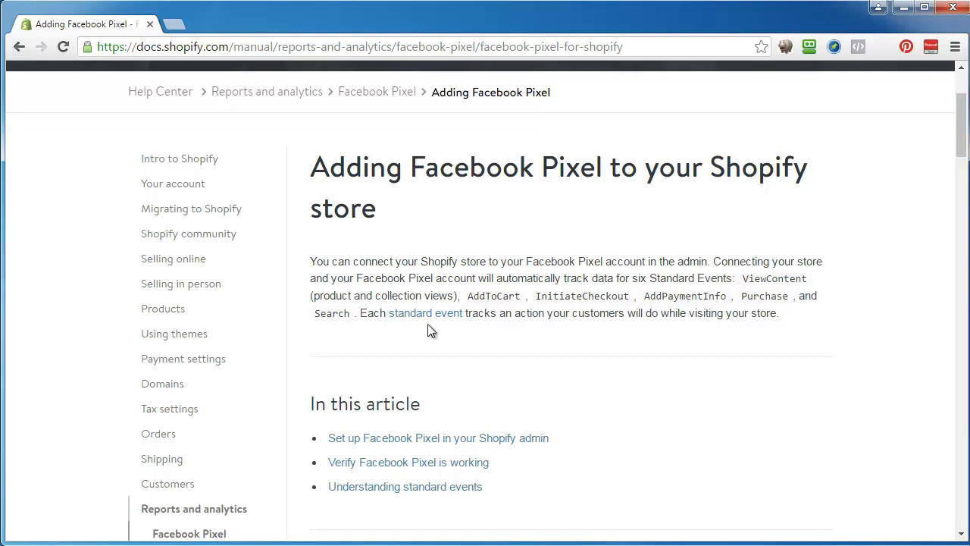
pyautogui.moveTo(641, 373)
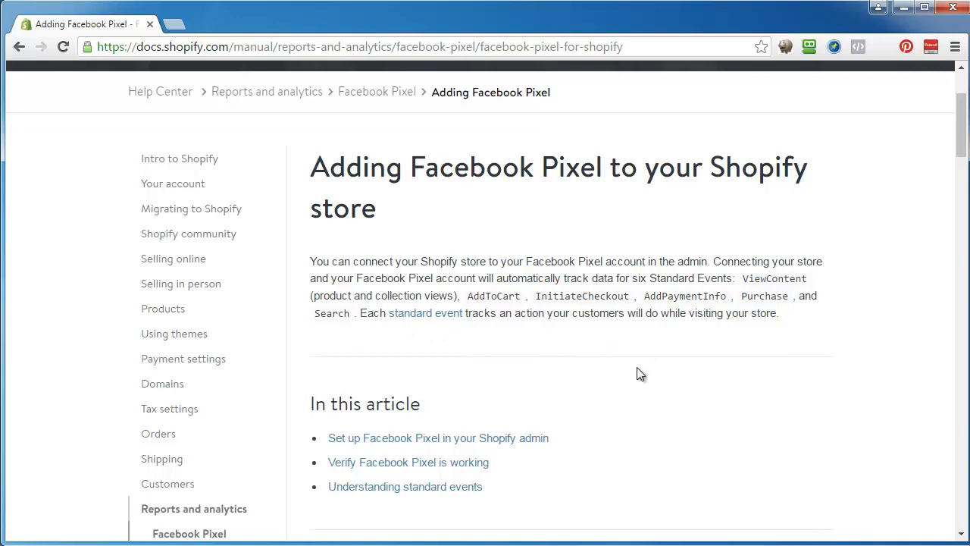
pyautogui.scroll(-3)
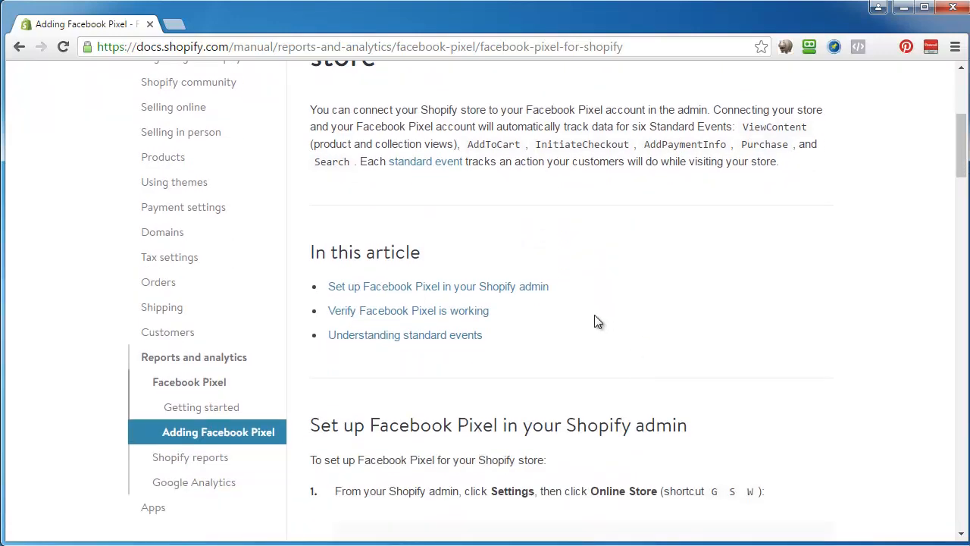
pyautogui.scroll(-3)
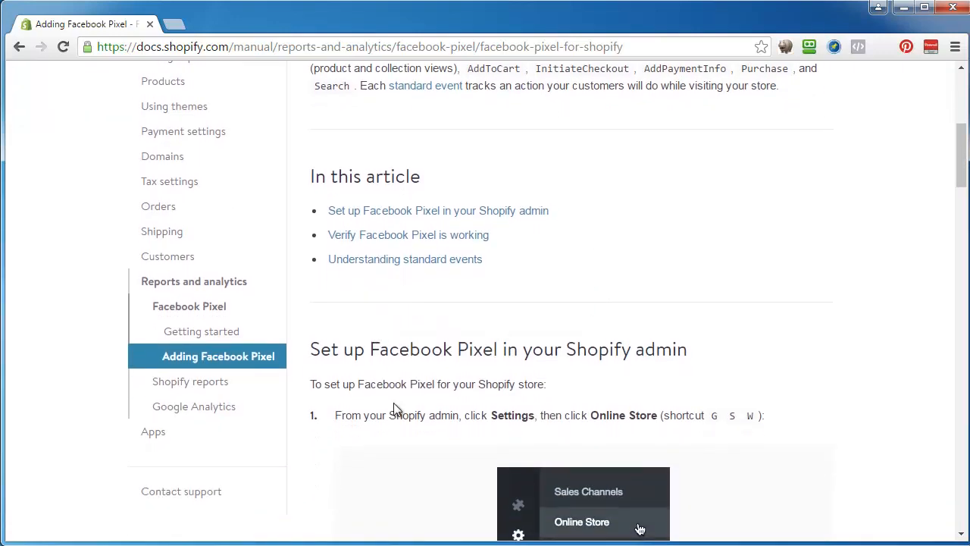
pyautogui.scroll(-3)
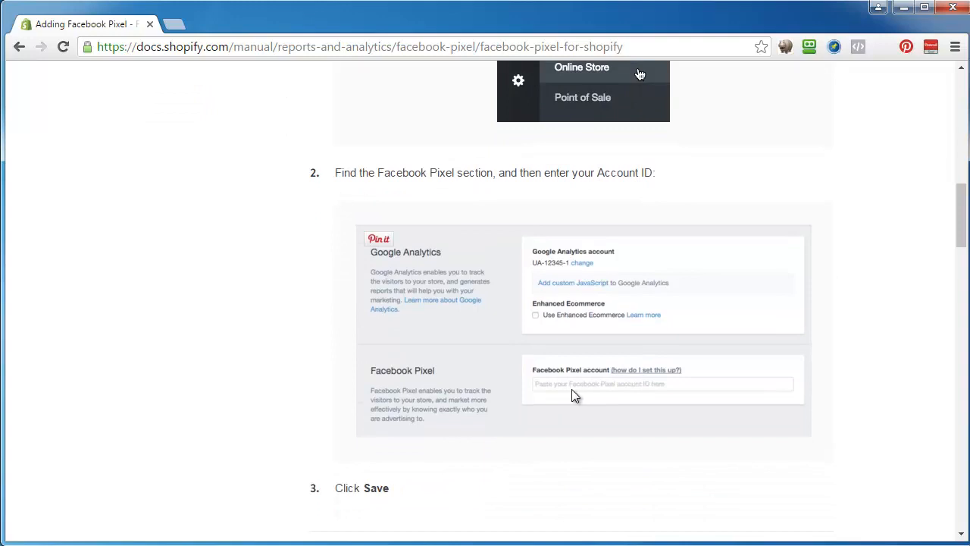
# Step: Read the Verify Facebook Pixel is working and troubleshooting sections down to Understanding standard events
pyautogui.scroll(-3)
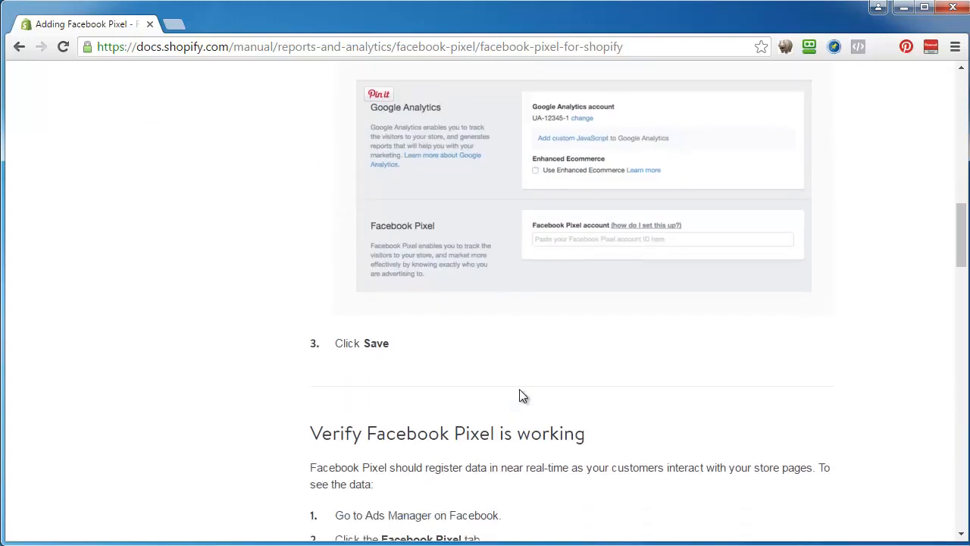
pyautogui.scroll(-3)
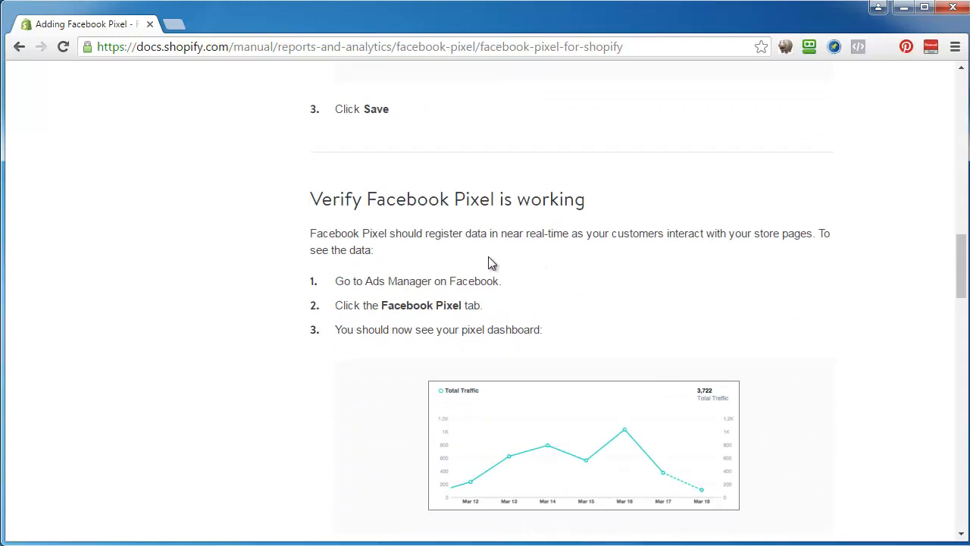
pyautogui.moveTo(328, 406)
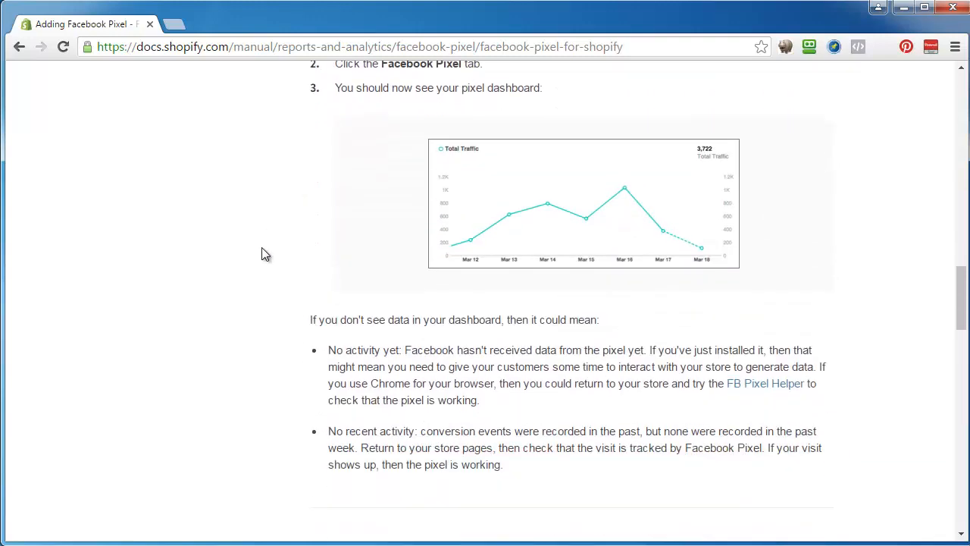
pyautogui.scroll(-3)
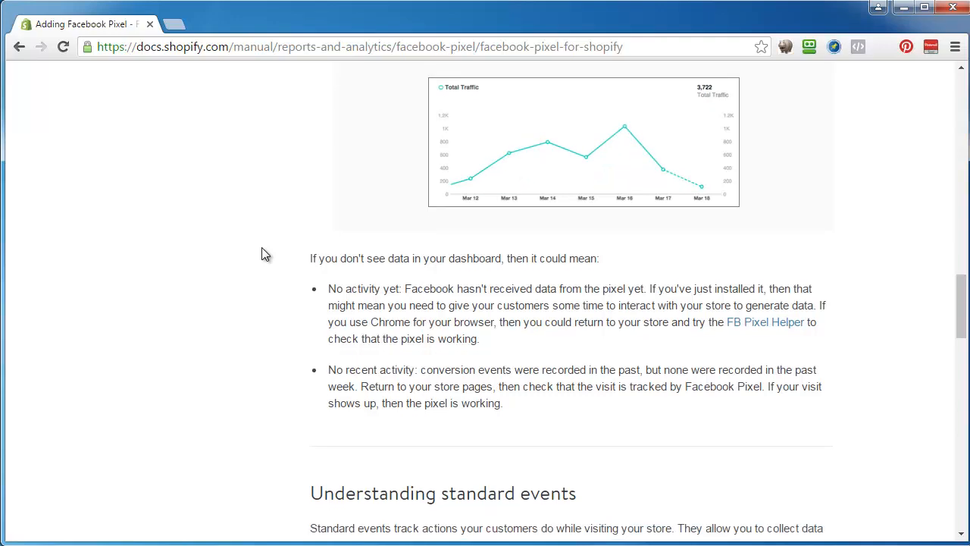
# Step: Read the standard events table through CompleteRegistration to the article-feedback question at the bottom
pyautogui.scroll(-3)
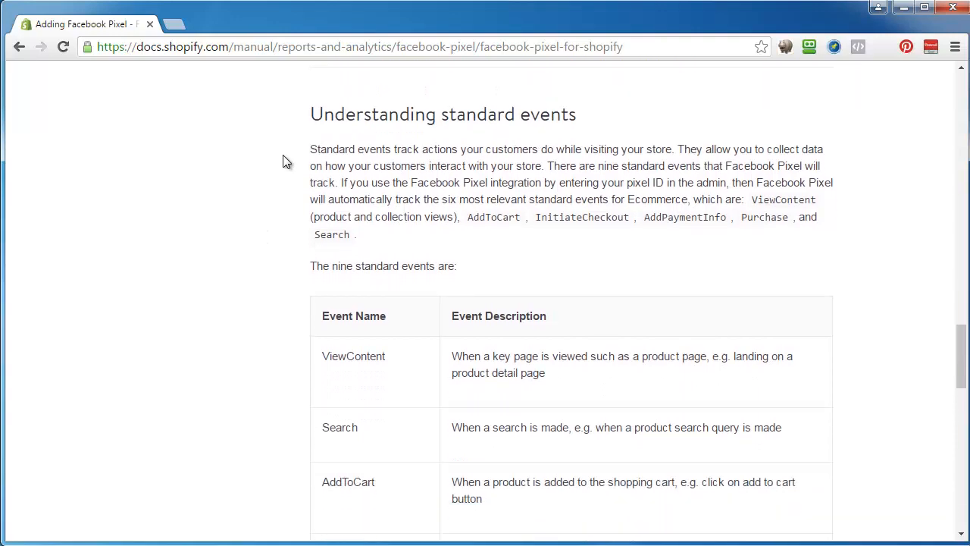
pyautogui.moveTo(372, 325)
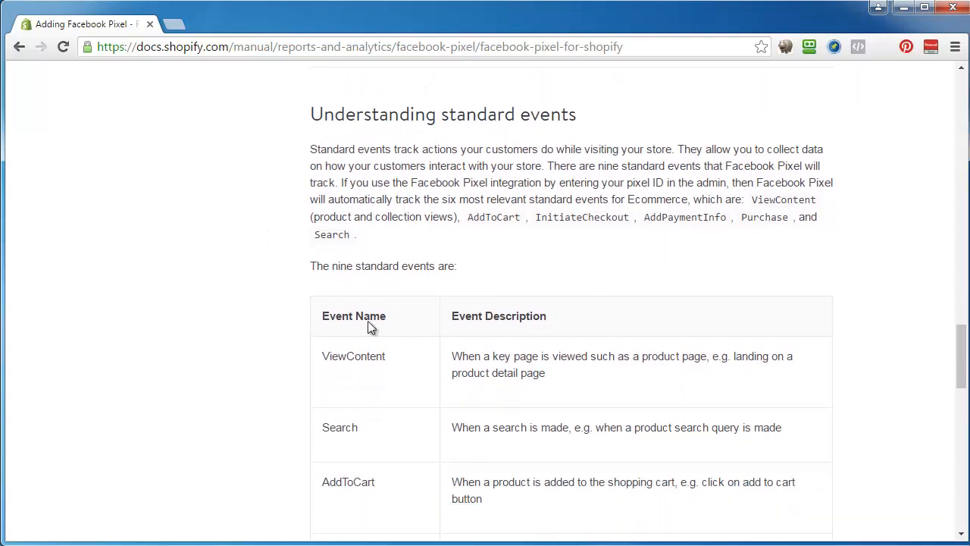
pyautogui.moveTo(651, 379)
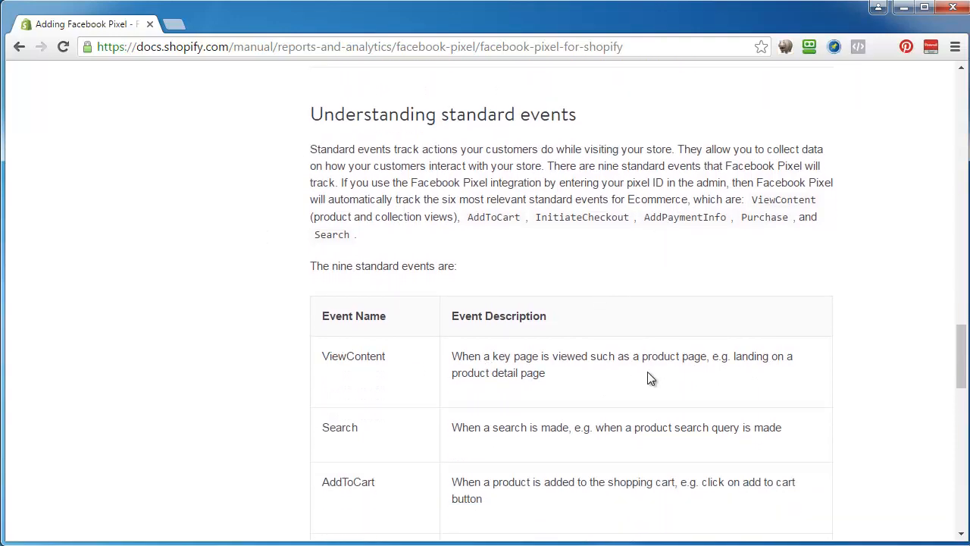
pyautogui.scroll(-3)
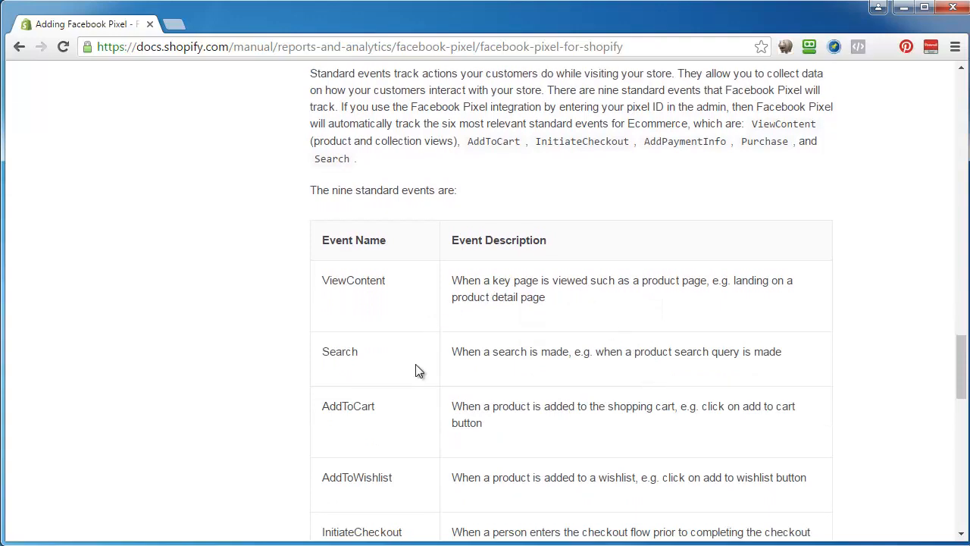
pyautogui.scroll(-3)
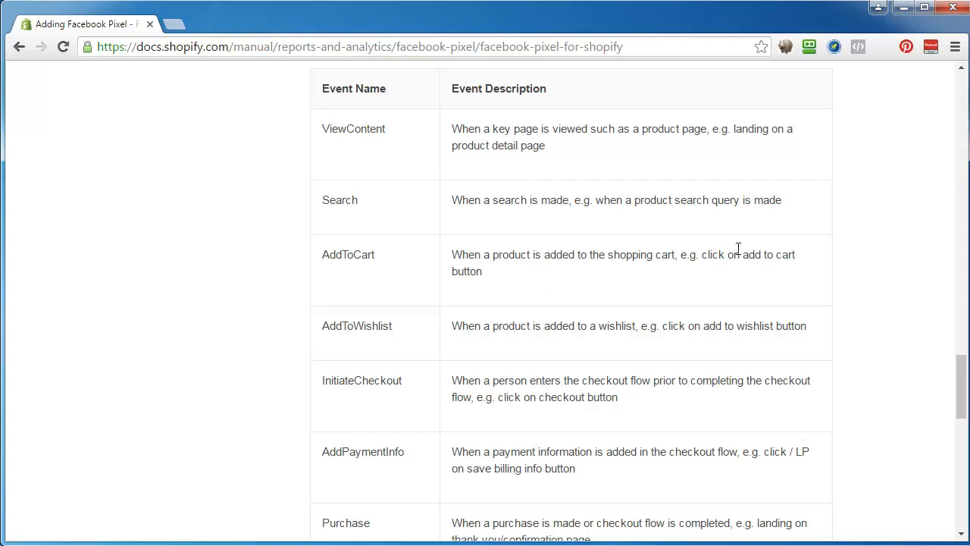
pyautogui.scroll(-3)
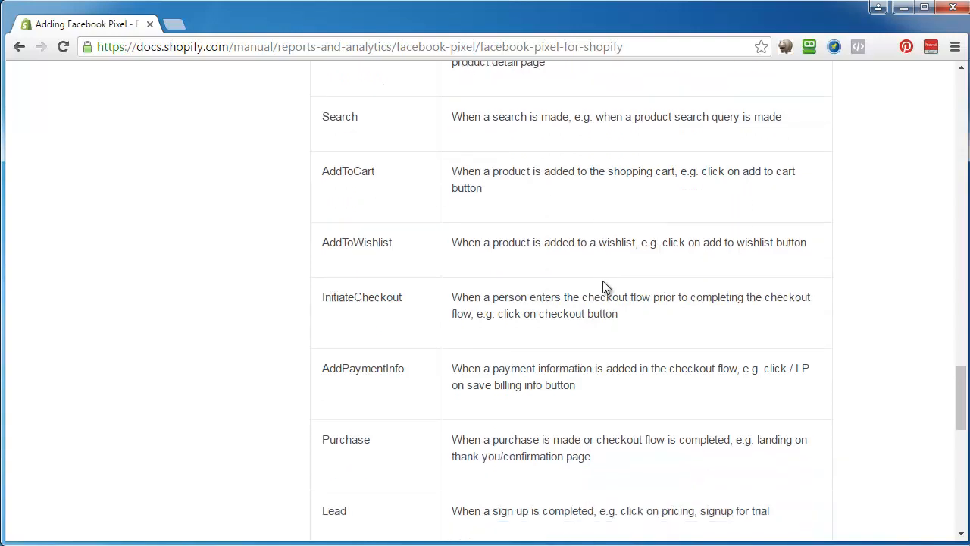
pyautogui.scroll(-3)
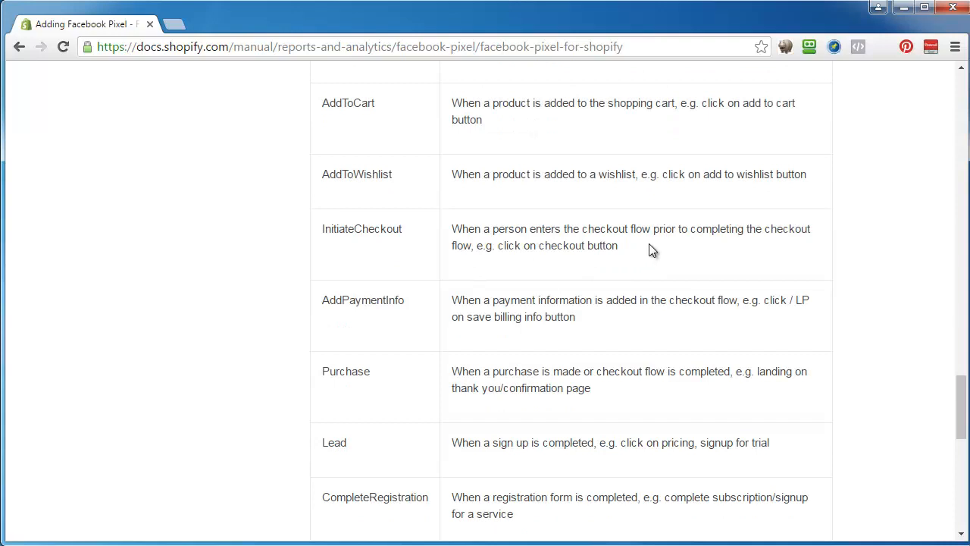
pyautogui.moveTo(447, 112)
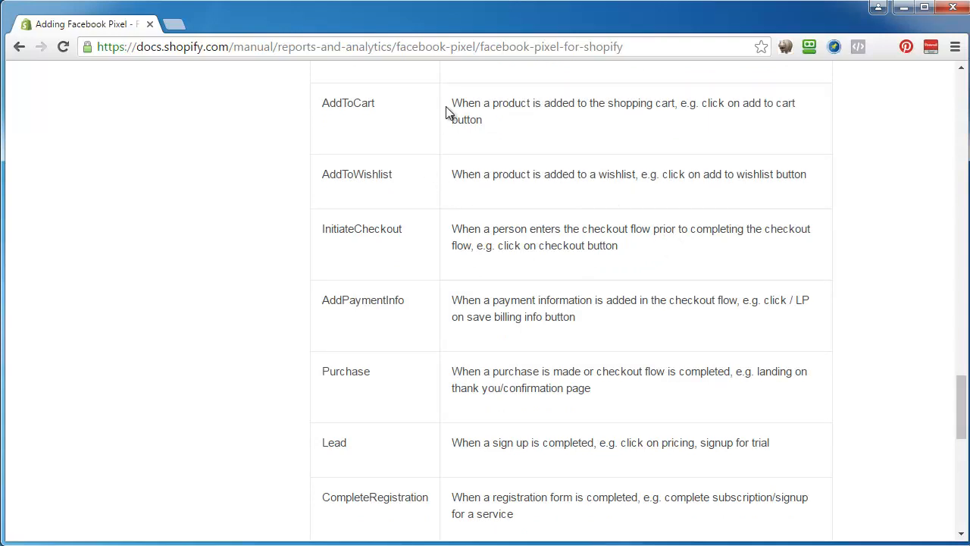
pyautogui.moveTo(488, 126)
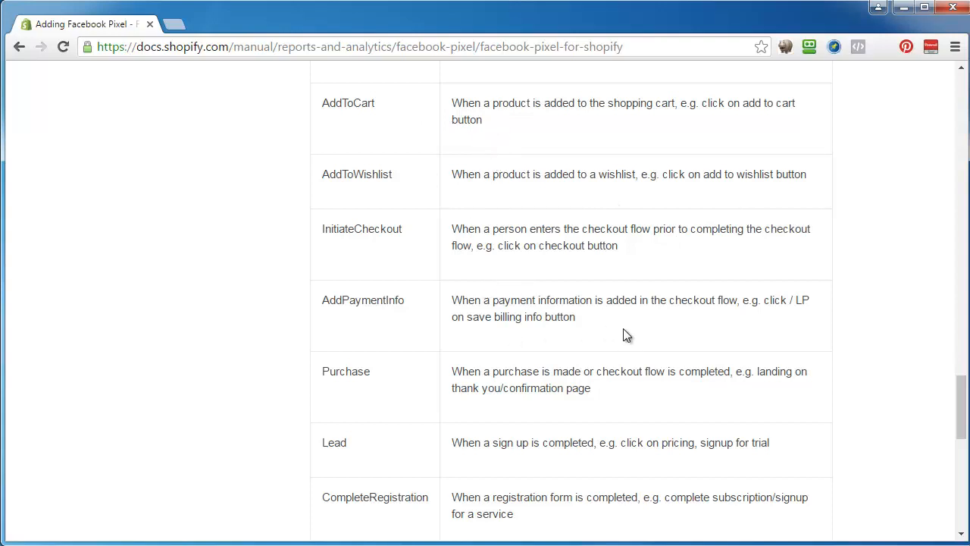
pyautogui.moveTo(670, 317)
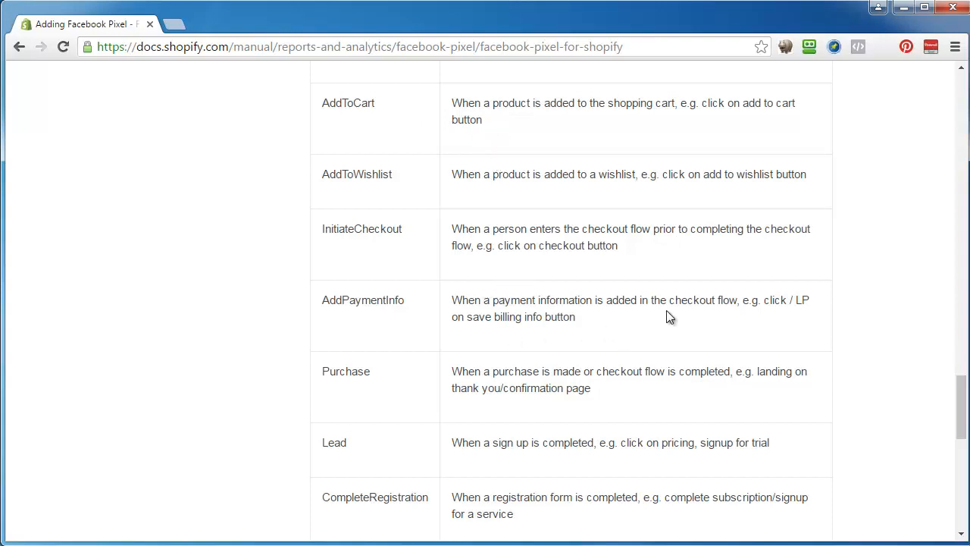
pyautogui.scroll(-3)
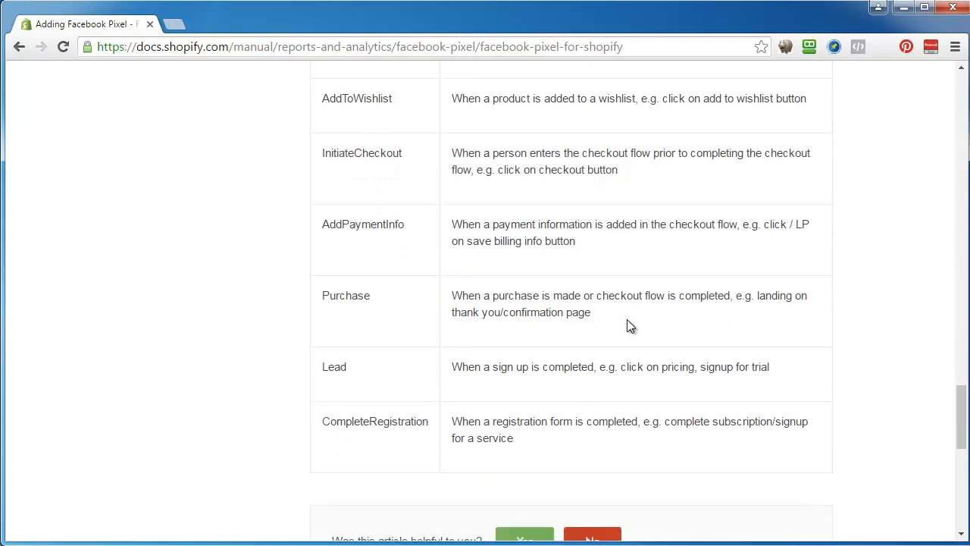
pyautogui.scroll(-3)
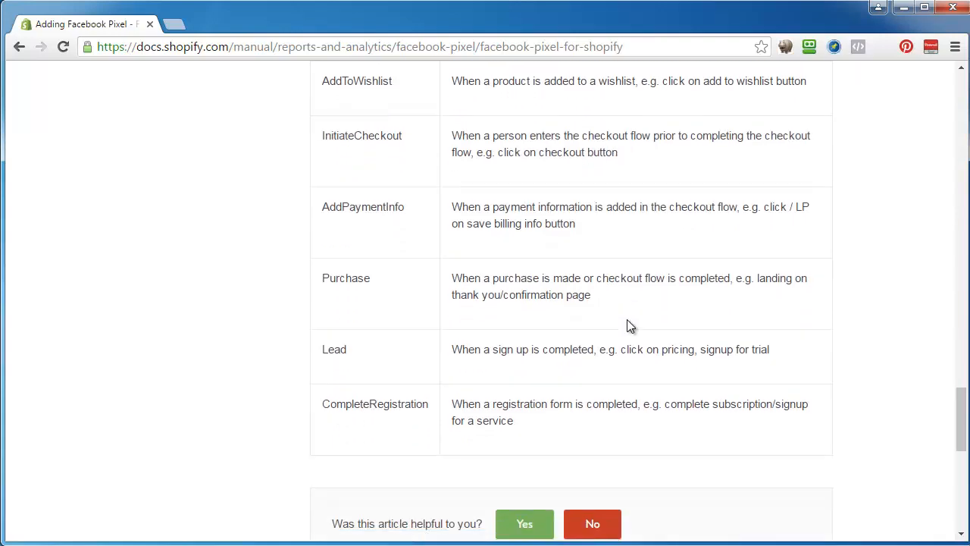
pyautogui.scroll(-3)
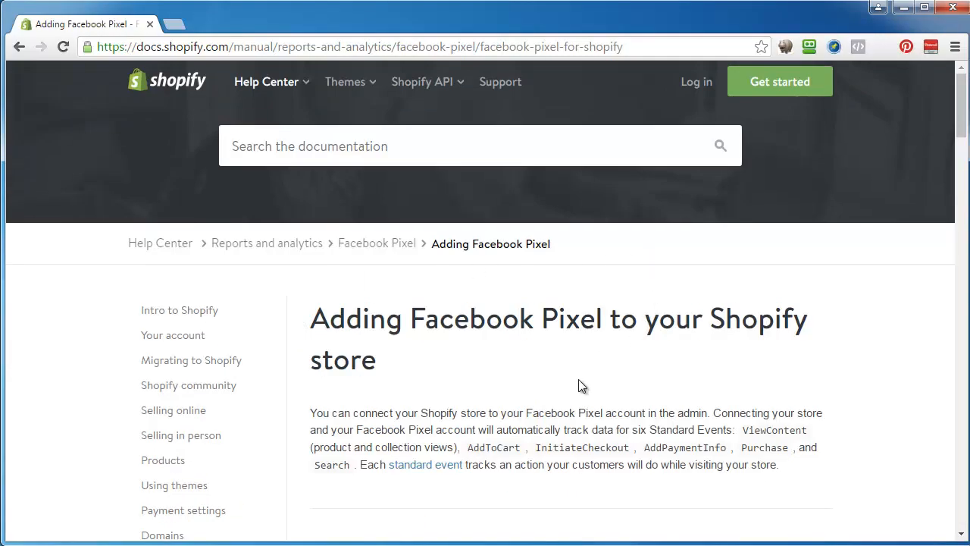
# Step: Bring the 'In this article' contents list and setup step 1 into view
pyautogui.scroll(-3)
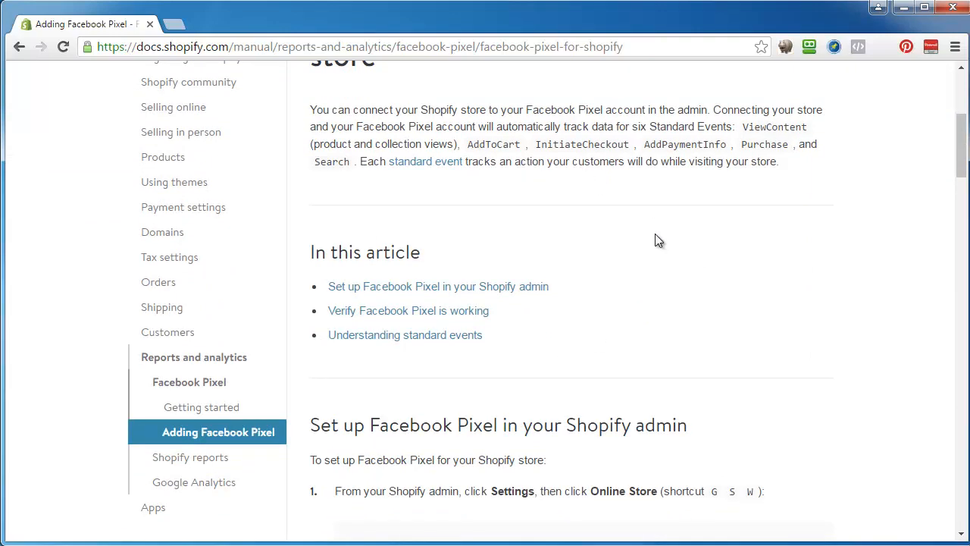
pyautogui.scroll(-3)
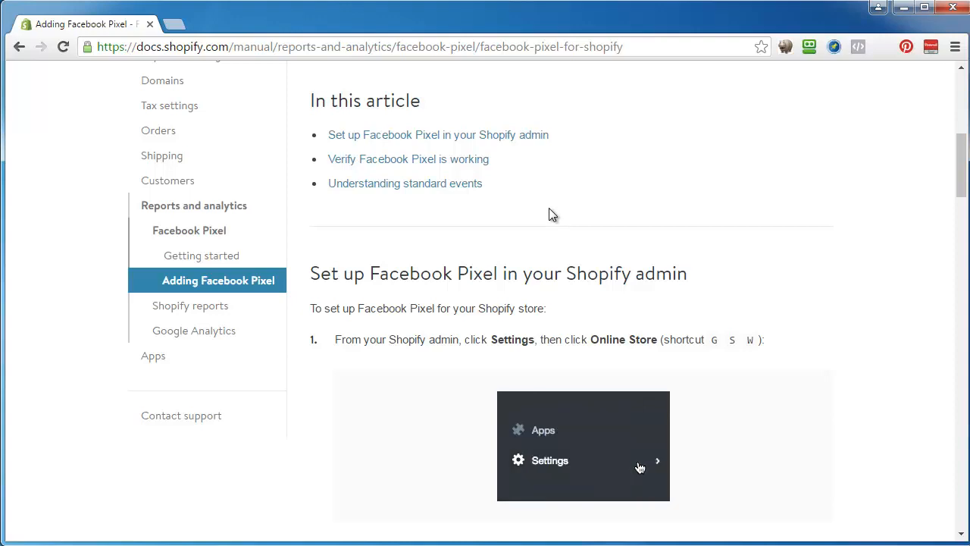
# Step: Advance the step 1 animated illustration from Settings to the Online Store menu
pyautogui.click(548, 461)
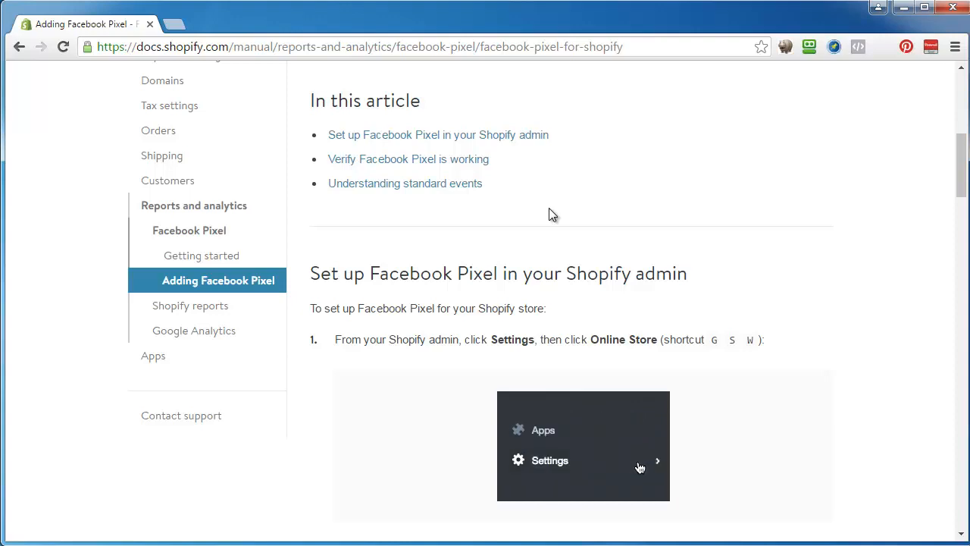
pyautogui.click(548, 461)
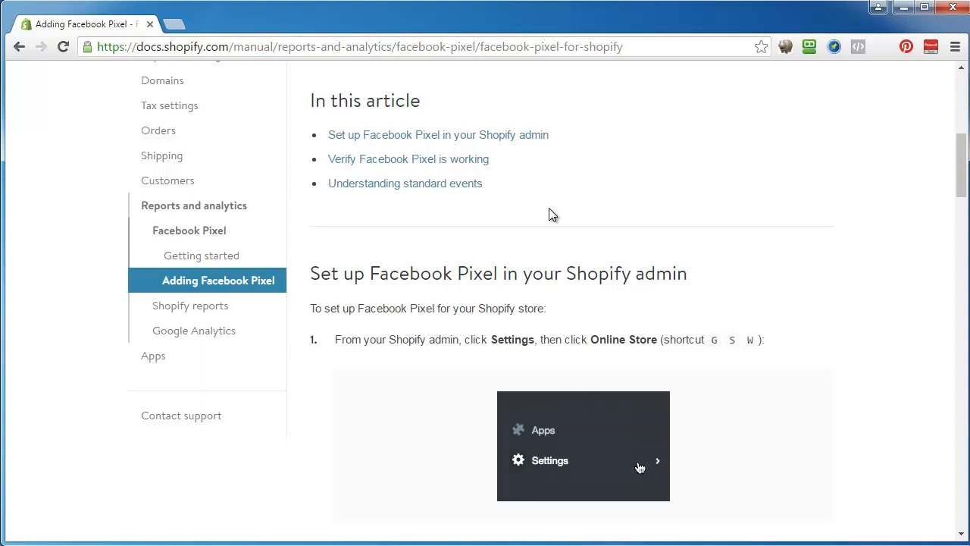
pyautogui.click(548, 460)
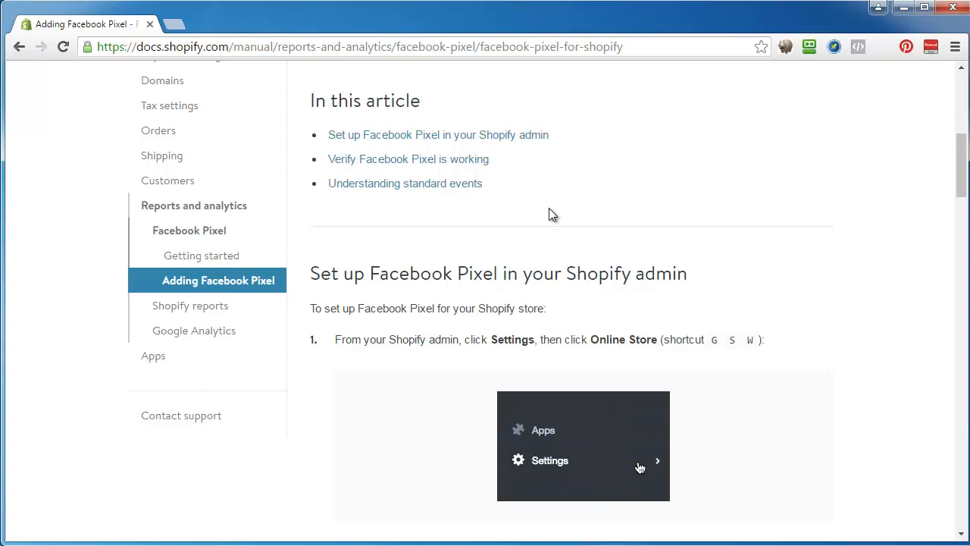
pyautogui.click(549, 461)
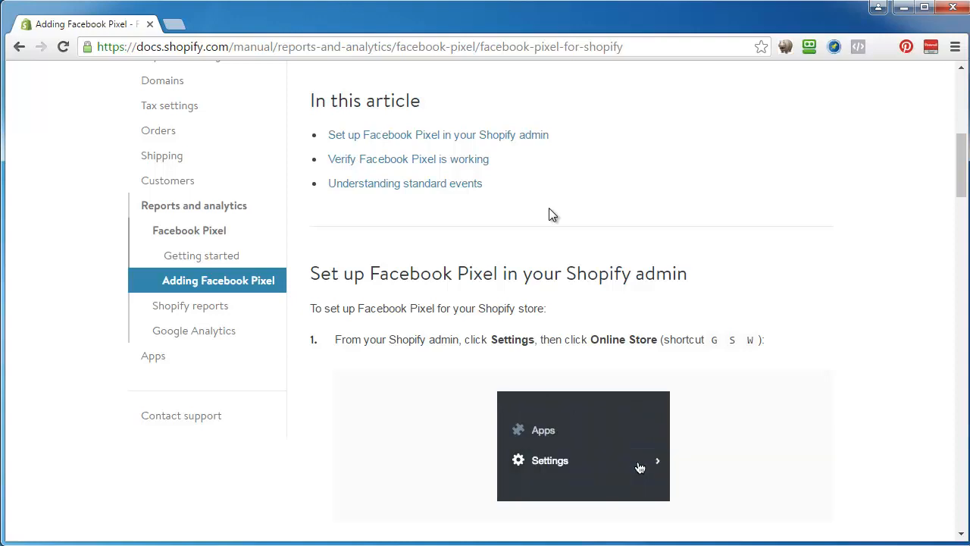
pyautogui.click(549, 461)
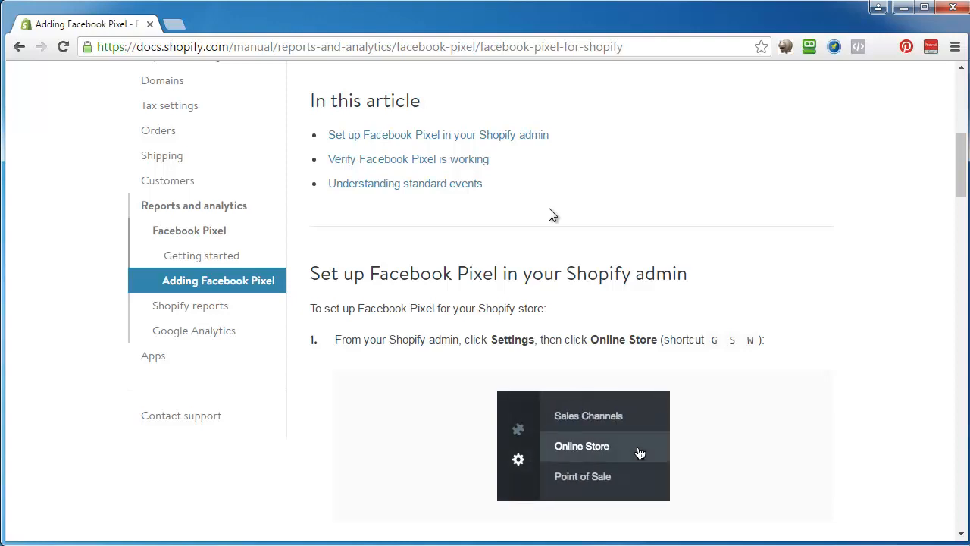
pyautogui.moveTo(640, 466)
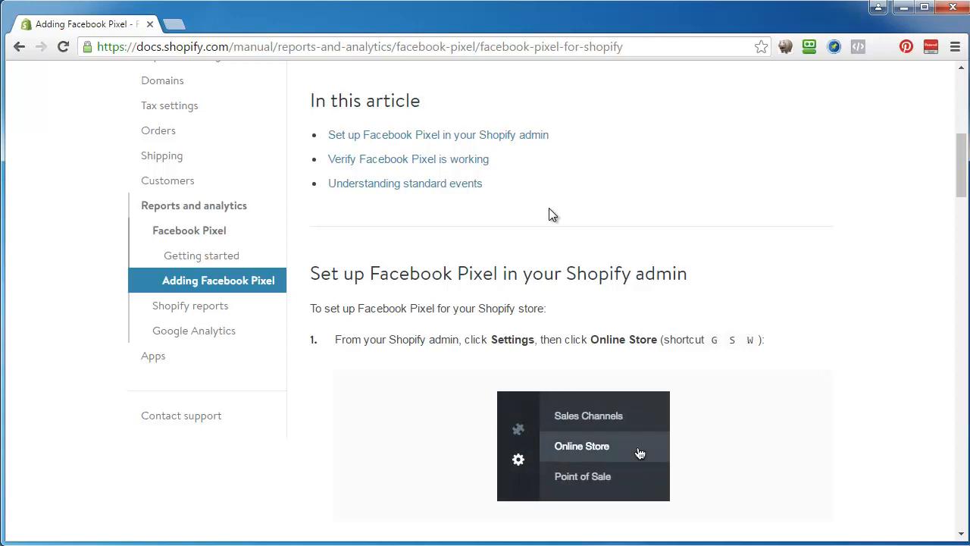
pyautogui.moveTo(639, 467)
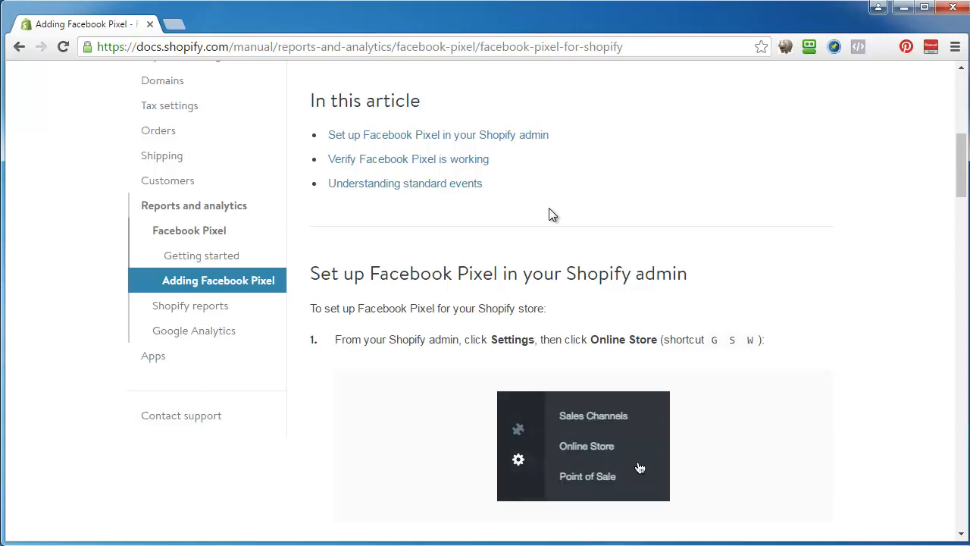
pyautogui.moveTo(639, 453)
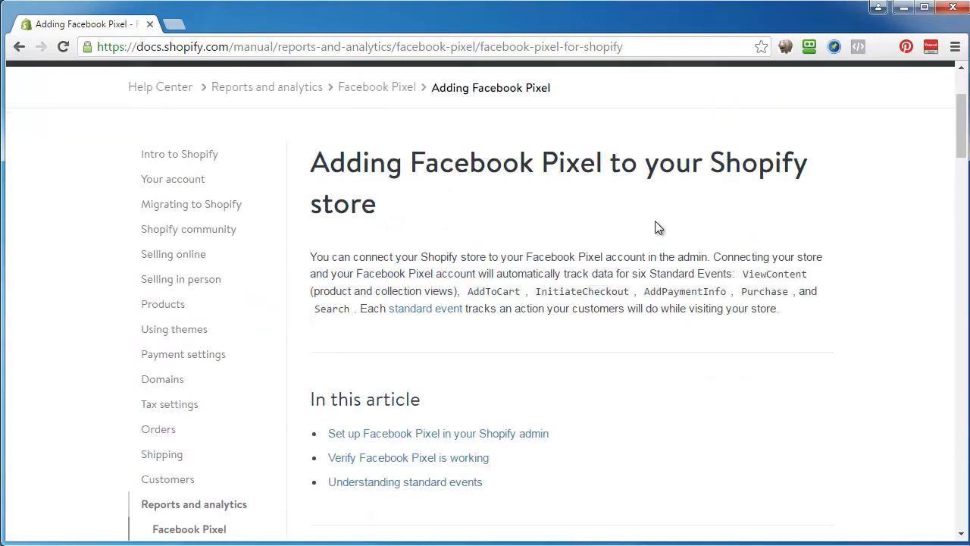
# Step: Bring step 2, finding the Facebook Pixel section and entering the Account ID, into view
pyautogui.scroll(-3)
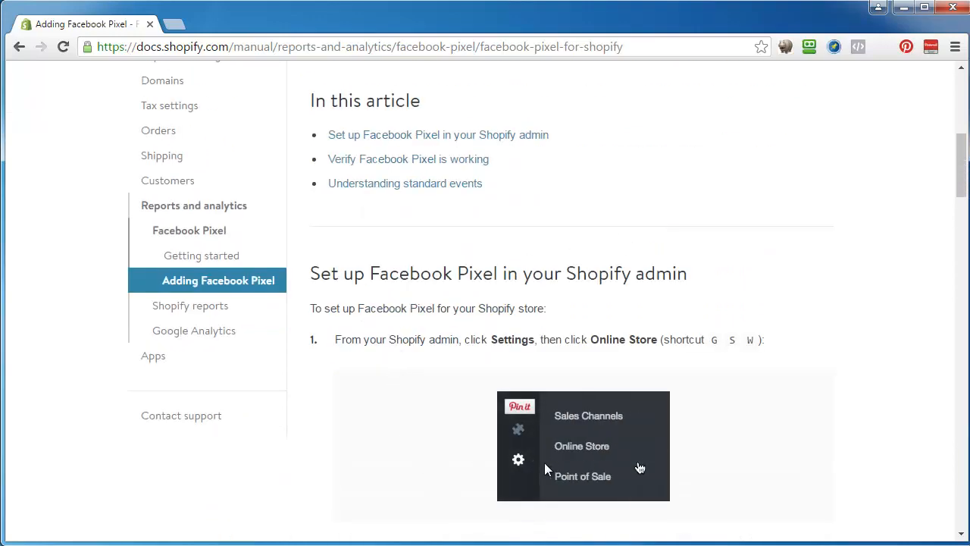
pyautogui.scroll(-3)
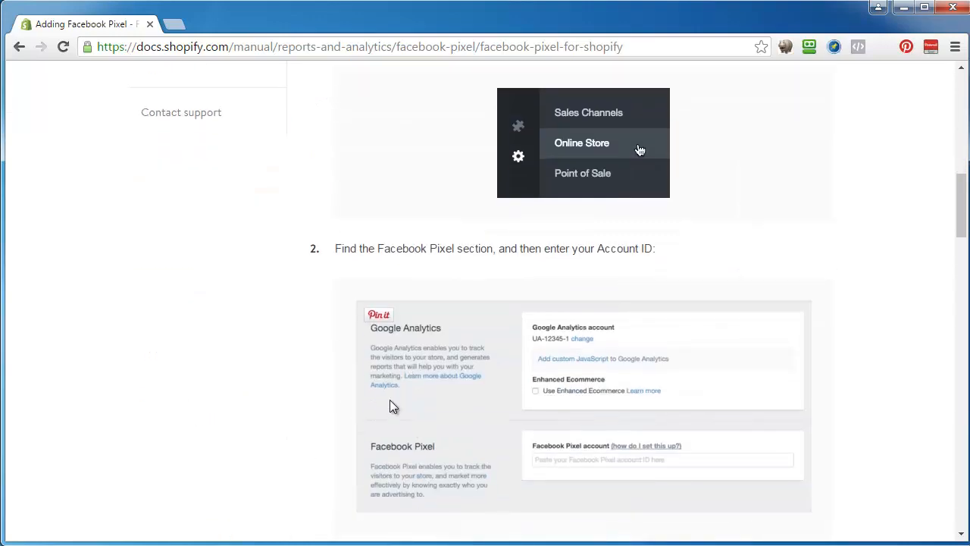
pyautogui.moveTo(561, 473)
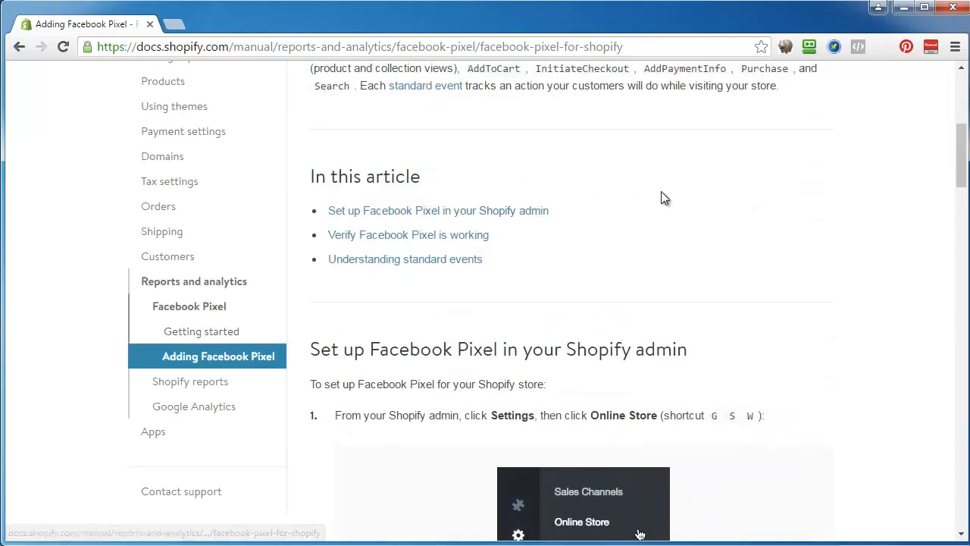
pyautogui.moveTo(629, 234)
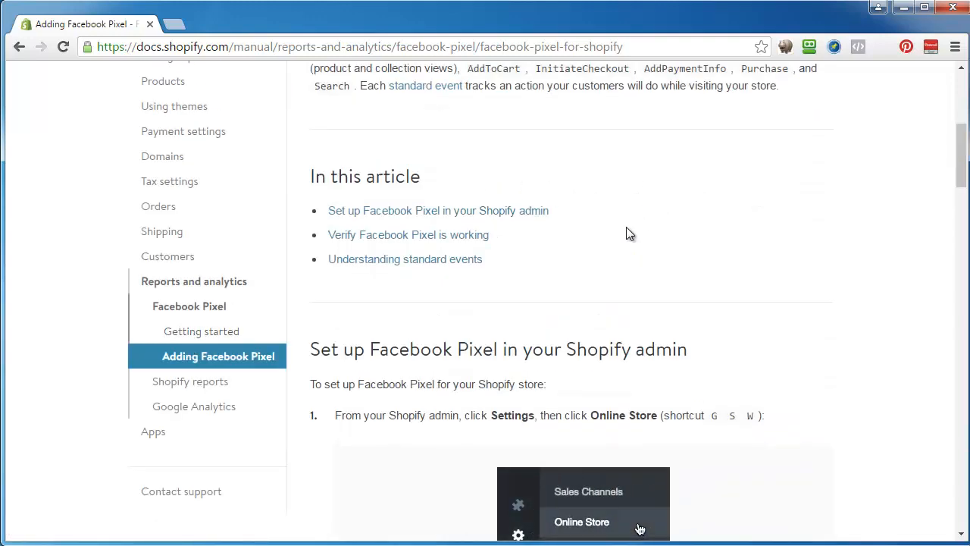